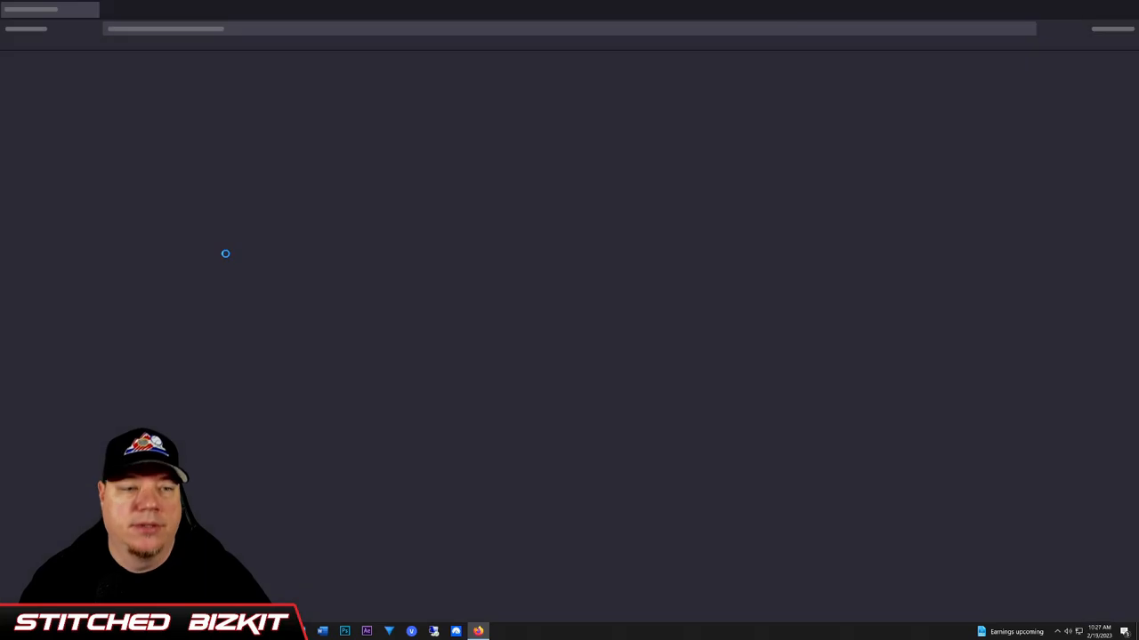
Search Google for 'voicemeeter banana', open the vb-audio.com Banana page and scroll through it
left_click(476, 631)
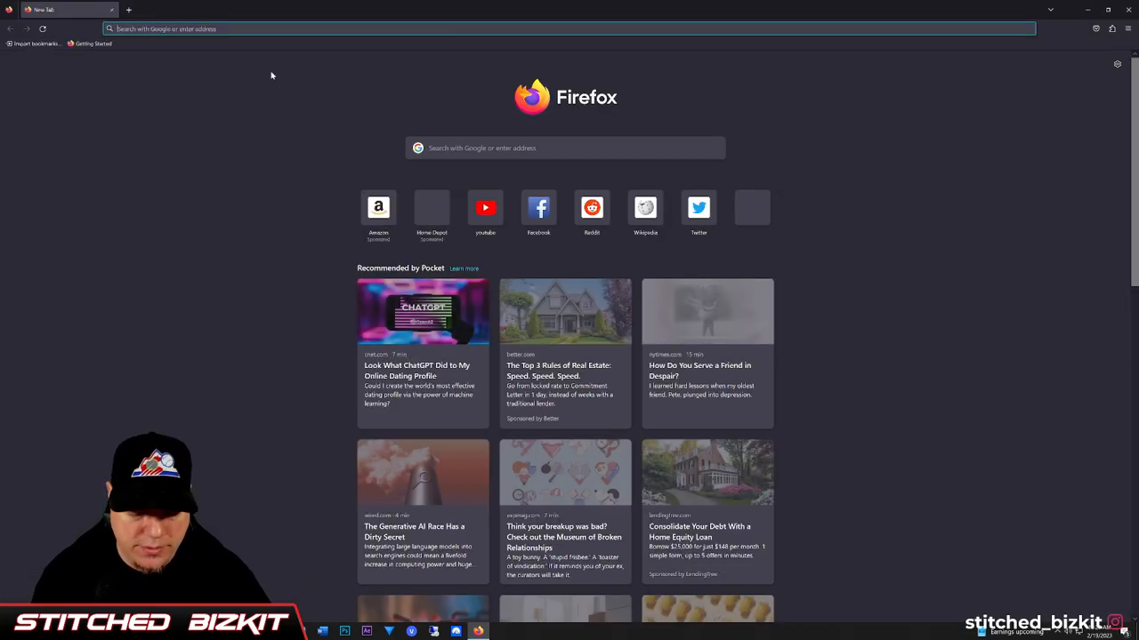
type("voicemeeter banana")
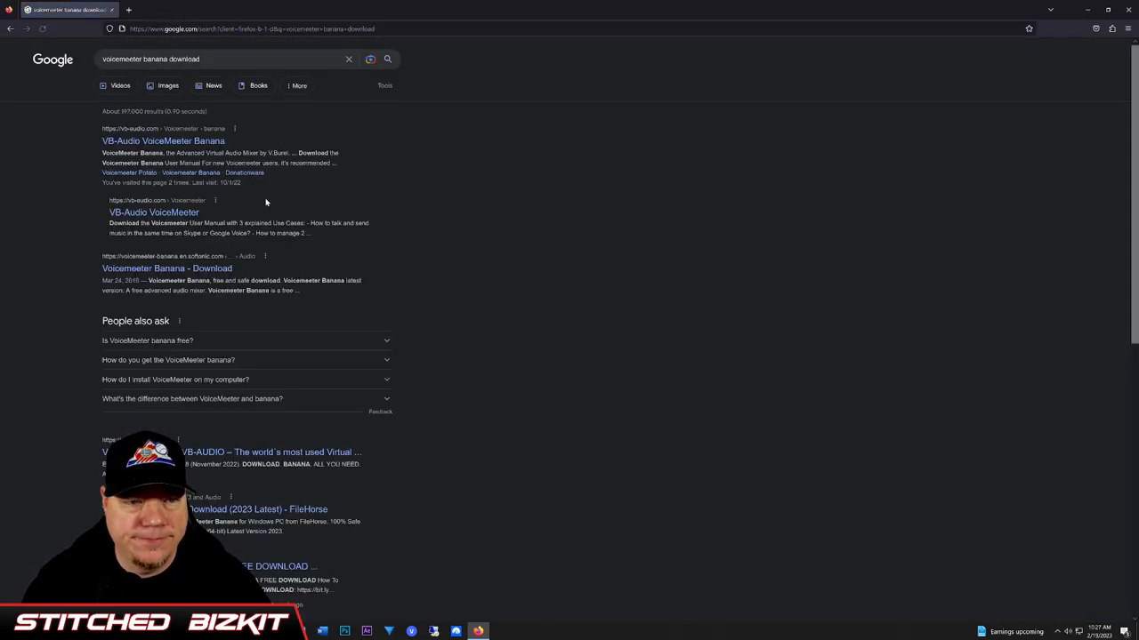
left_click(163, 140)
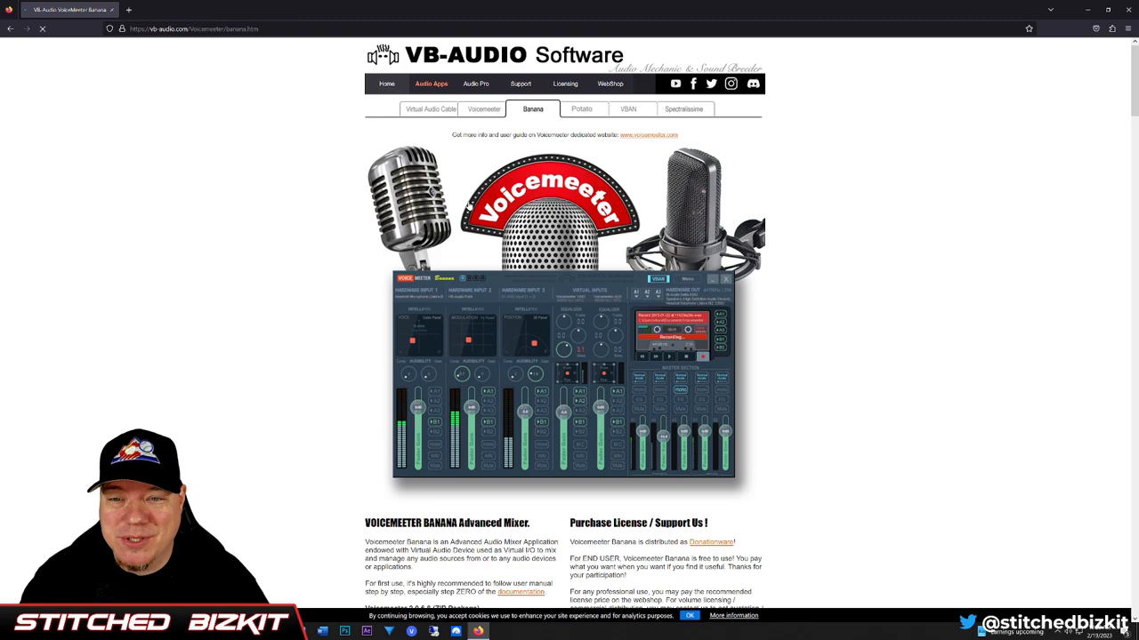
scroll("down", 3)
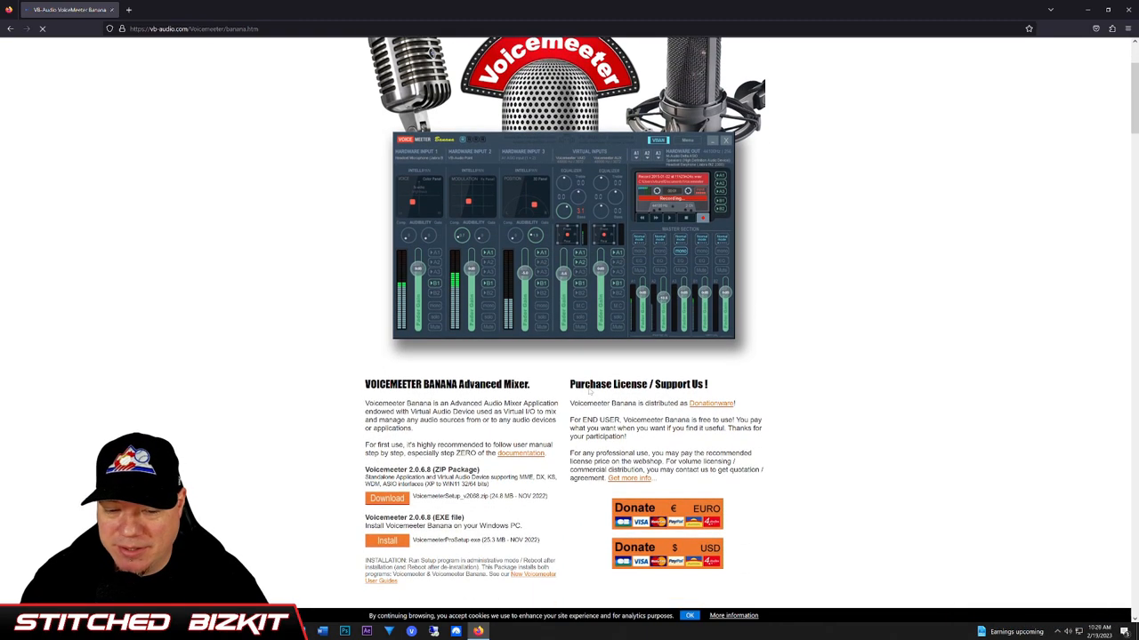
scroll("down", 3)
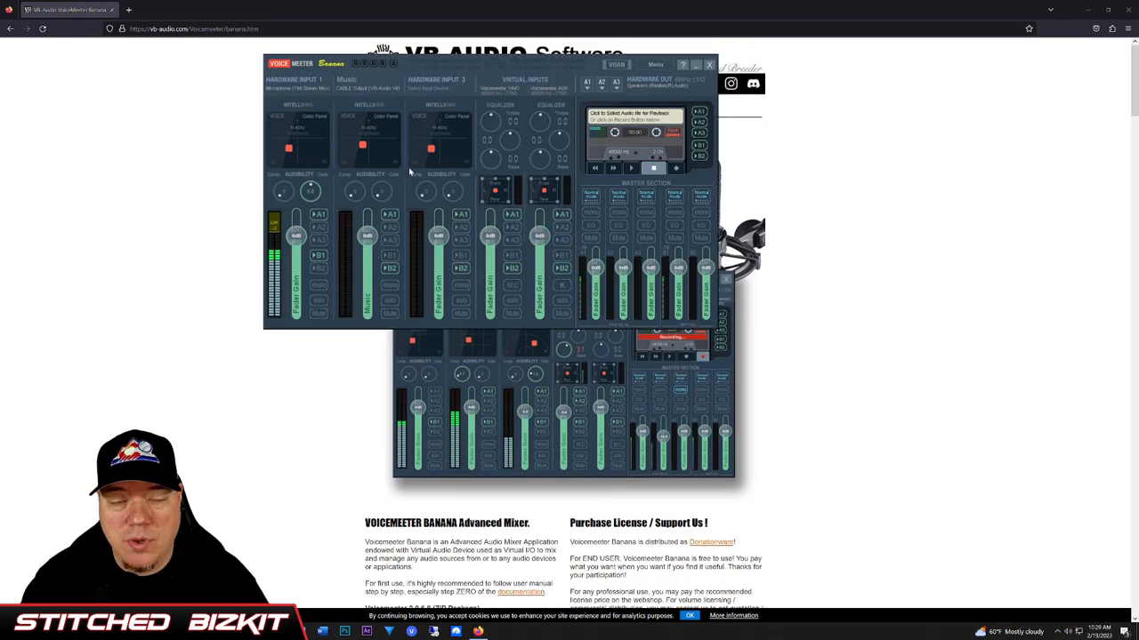
left_click(365, 89)
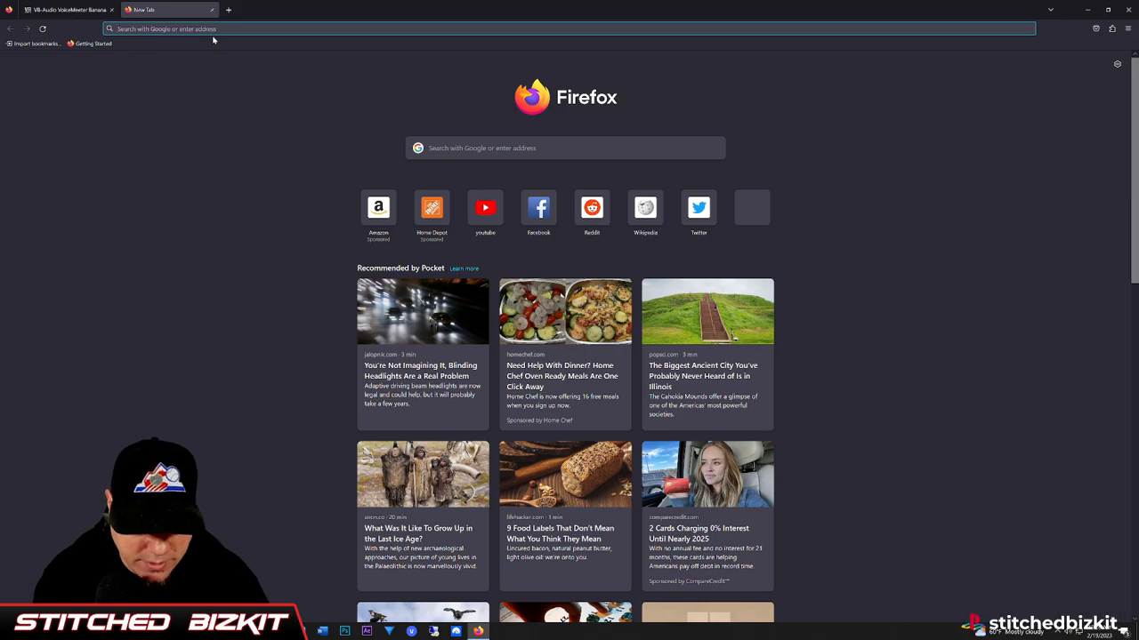
Search the new tab for the VB virtual cable and open the VB-Audio Virtual Apps result
type("vb-brital cable")
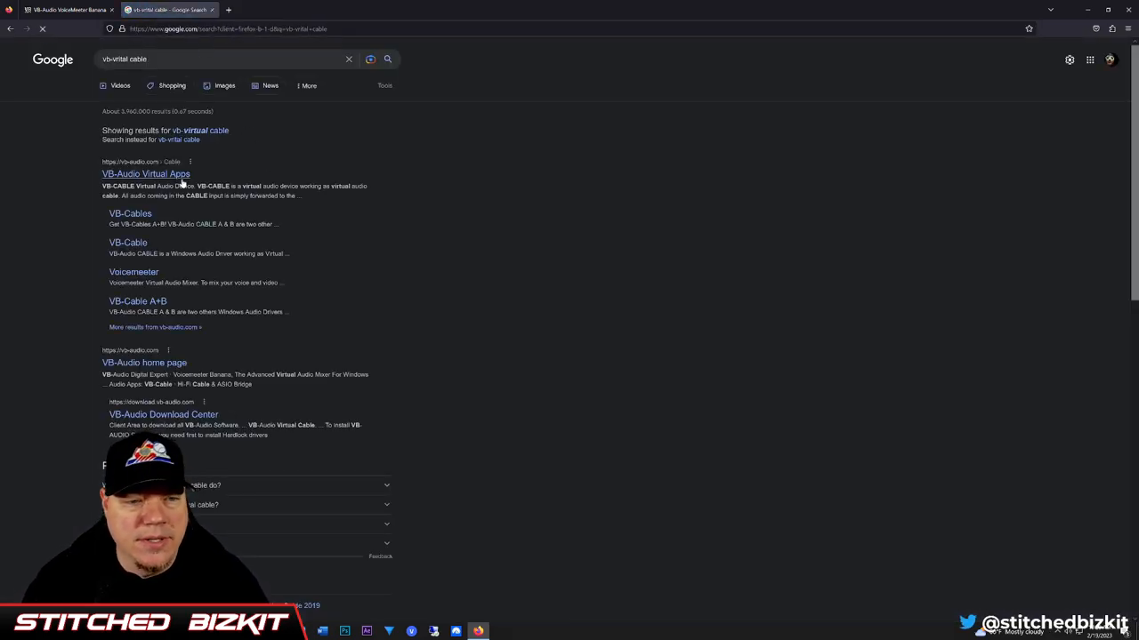
left_click(146, 174)
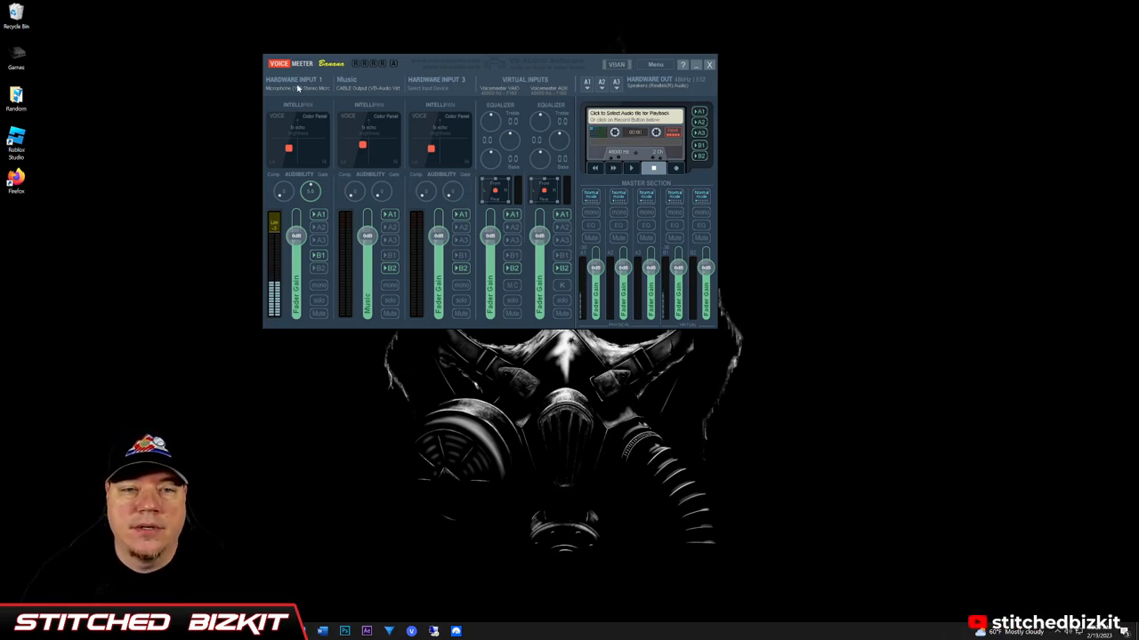
Assign the Yeti microphone to Hardware Input 1, label it Microphone, and start renaming the first virtual input
left_click(297, 87)
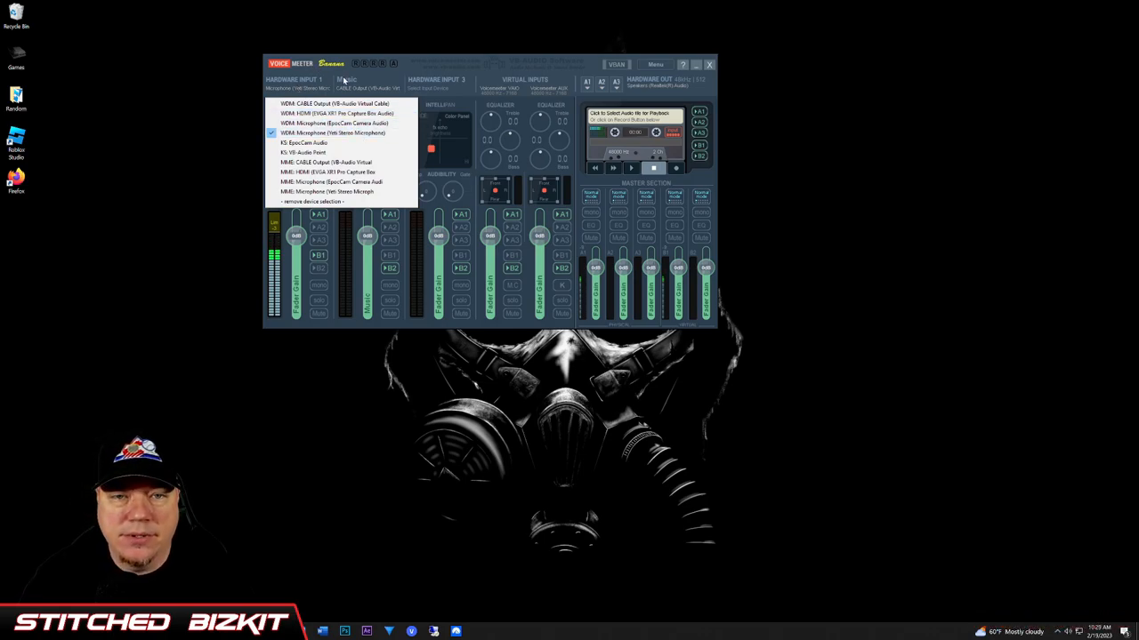
left_click(331, 132)
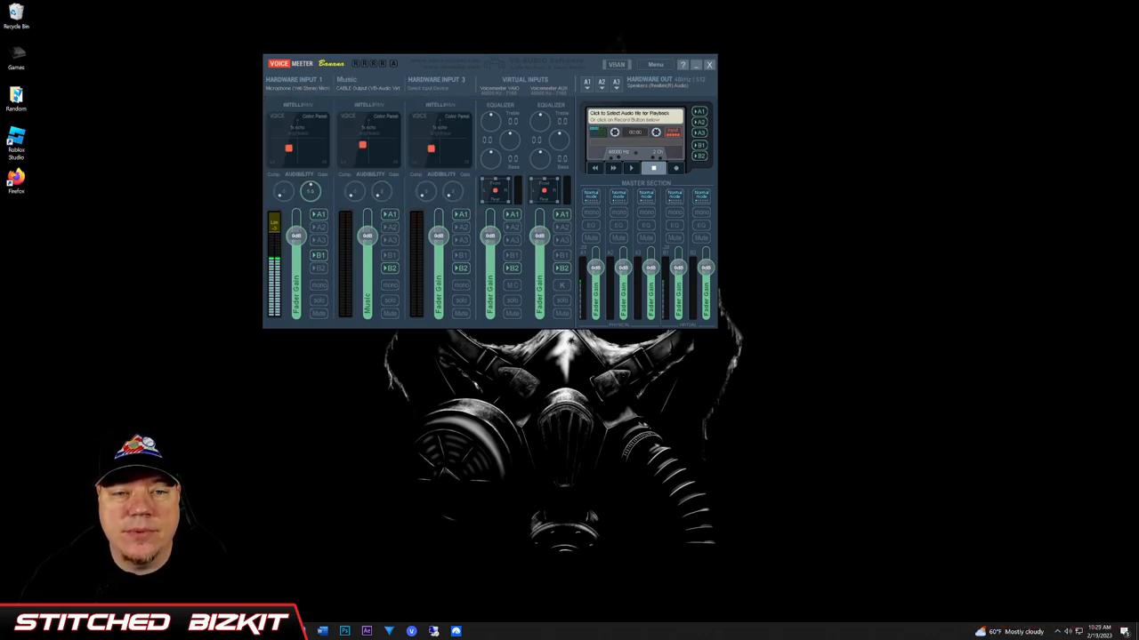
left_click(299, 82)
type("Microphone")
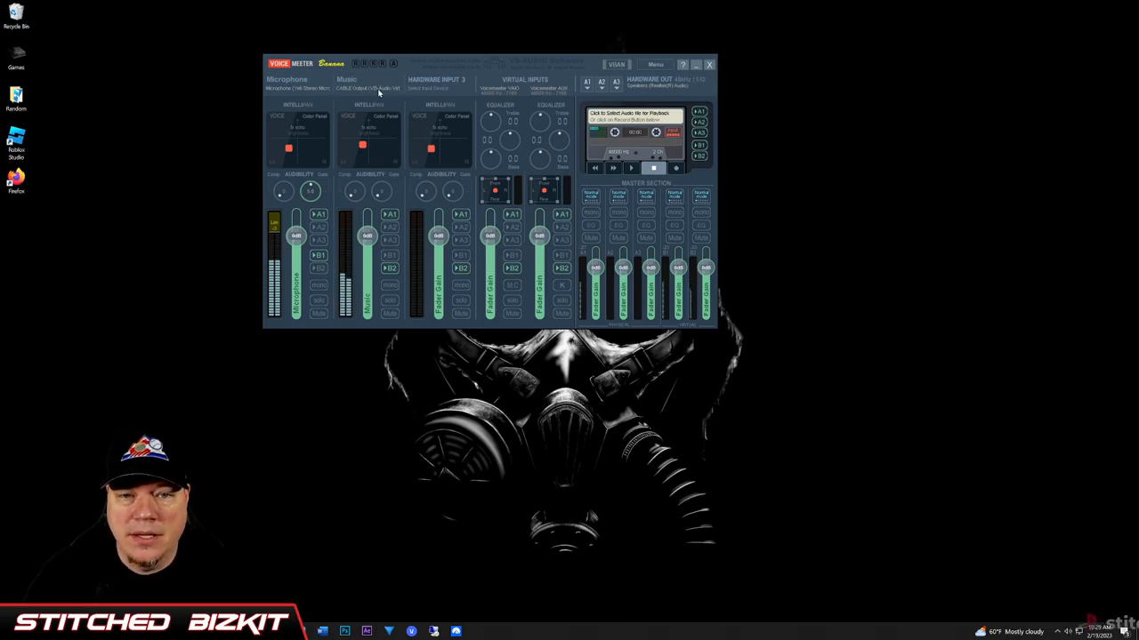
left_click(368, 89)
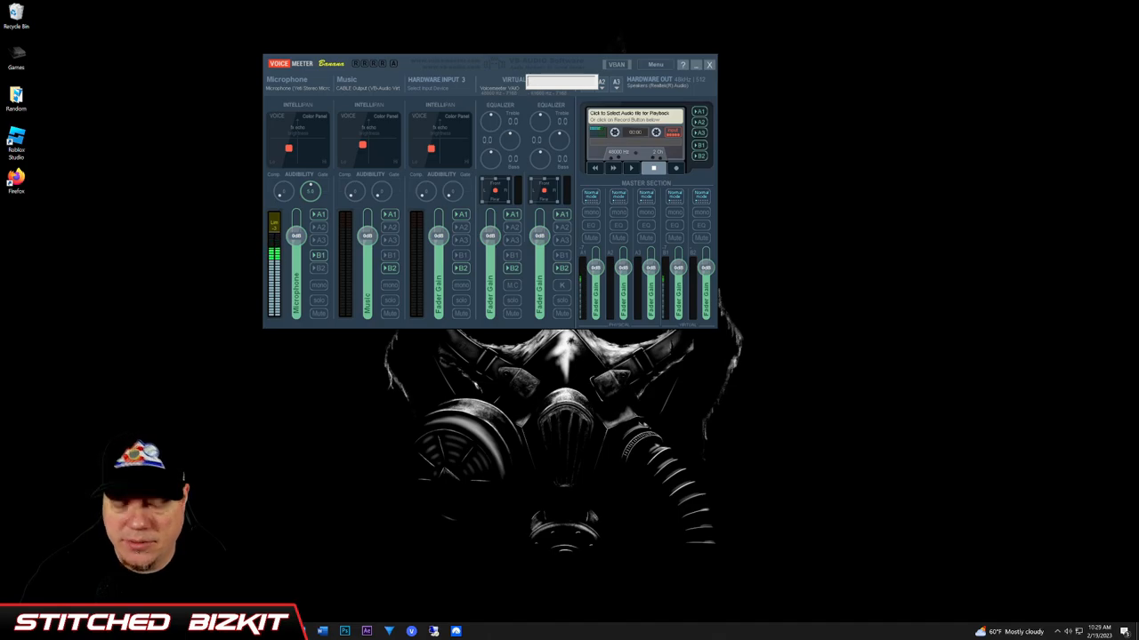
Label the first virtual input 'Discord'
type("Discord")
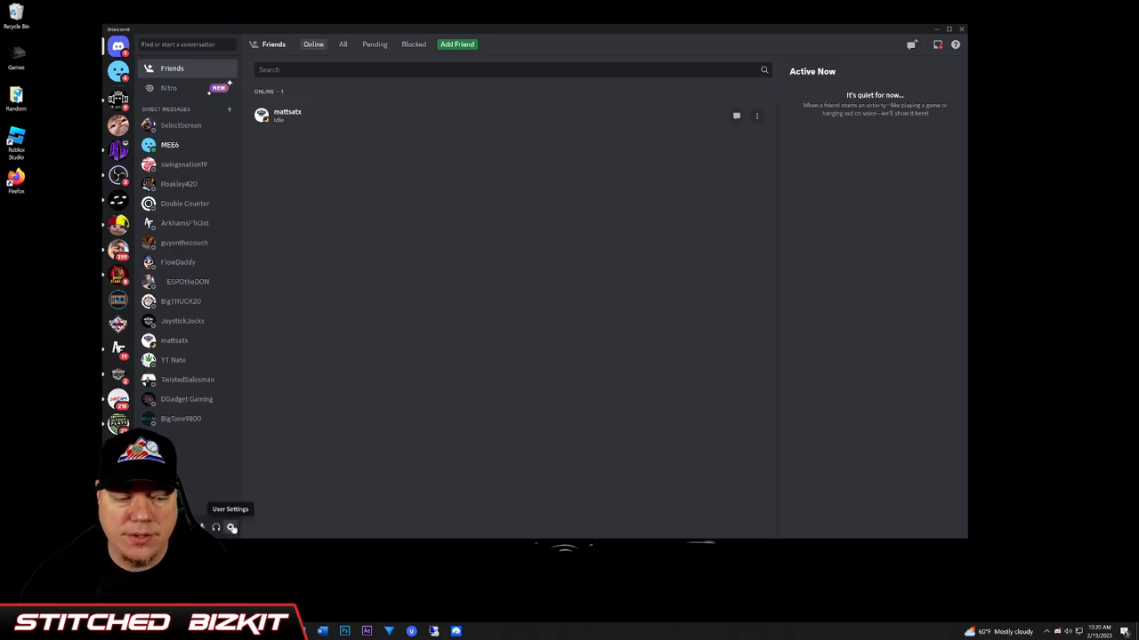
In Discord Voice & Video settings, set input to VoiceMeeter Output and output to VoiceMeeter Aux Input
left_click(231, 528)
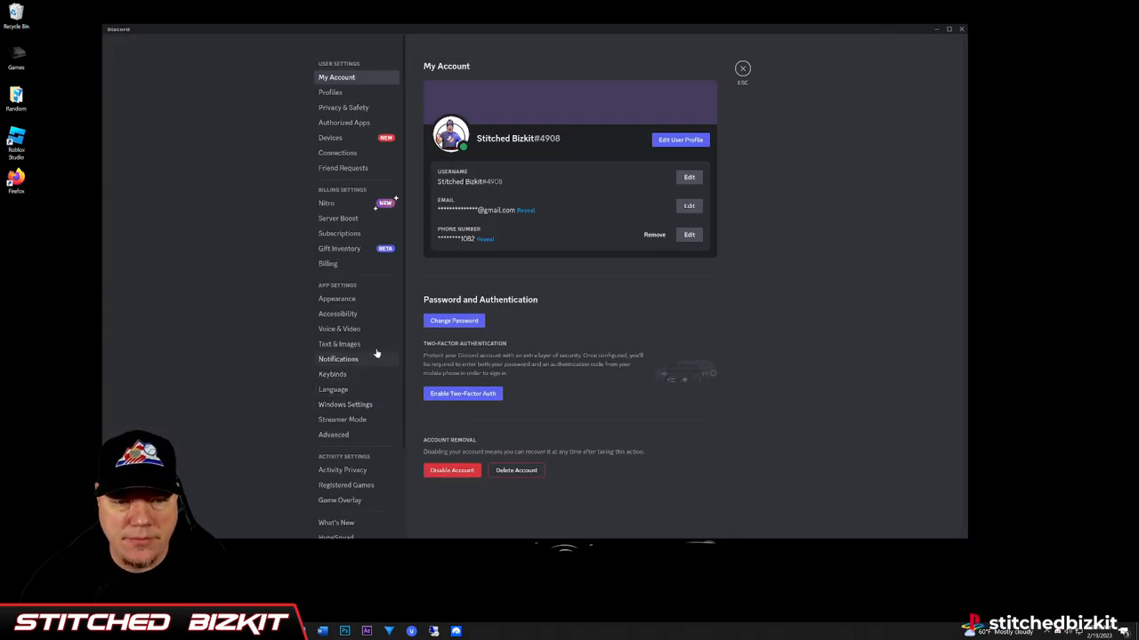
left_click(338, 328)
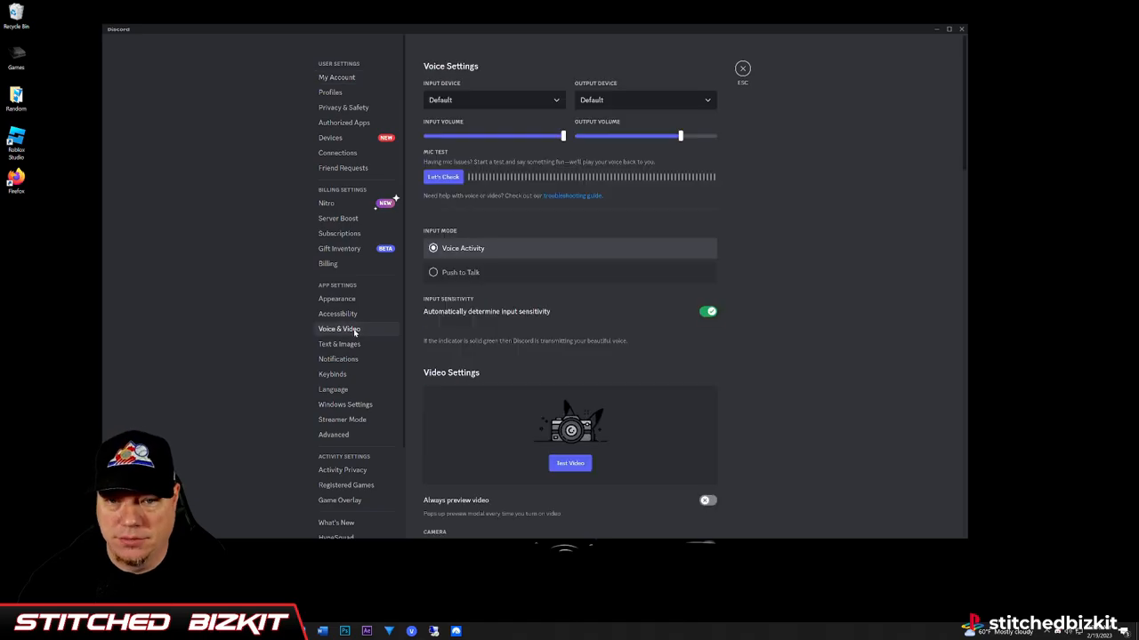
left_click(495, 100)
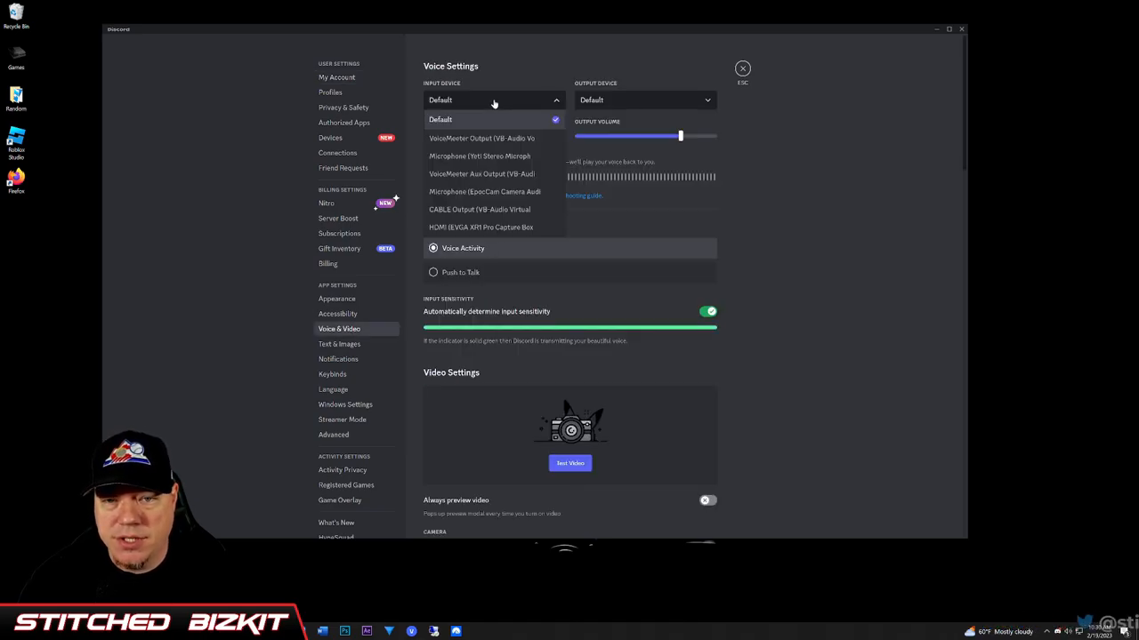
mouse_move(505, 122)
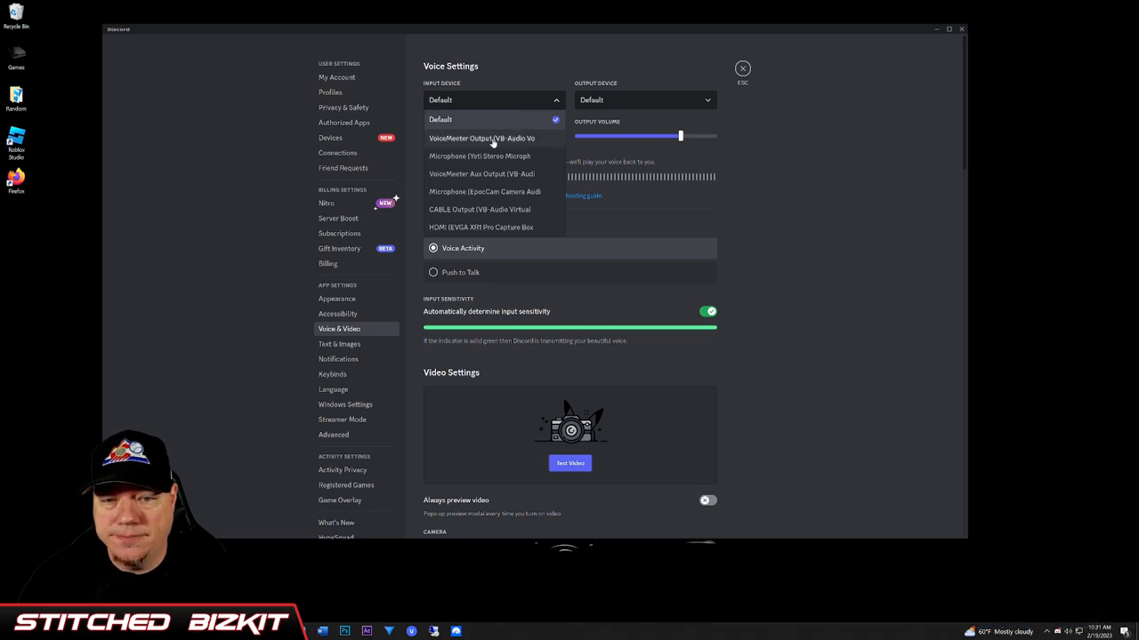
left_click(481, 138)
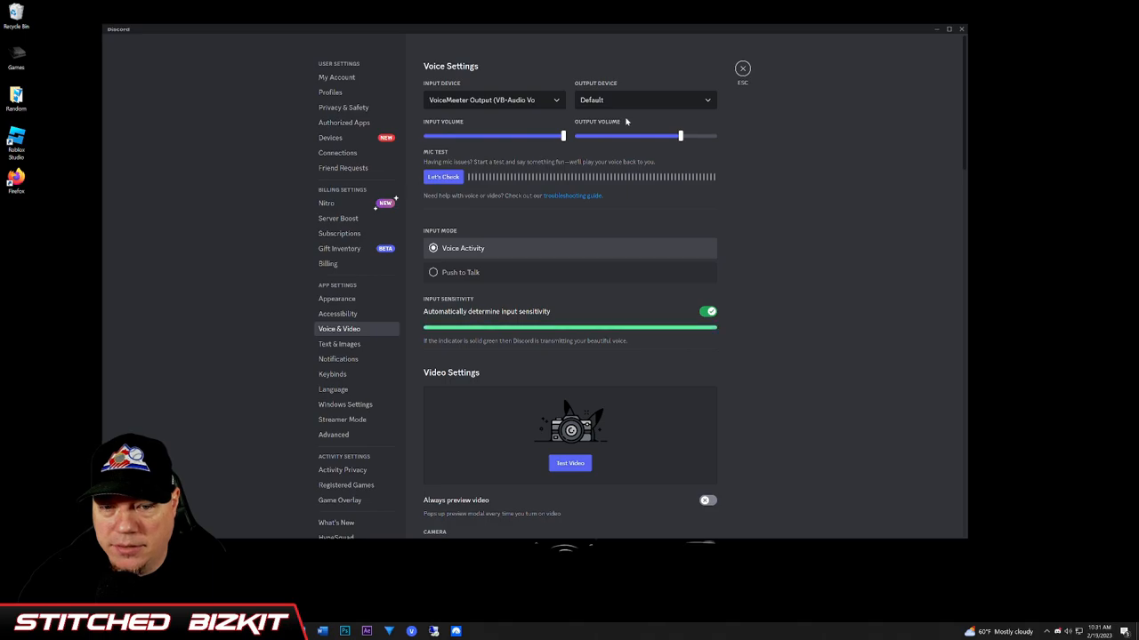
left_click(644, 100)
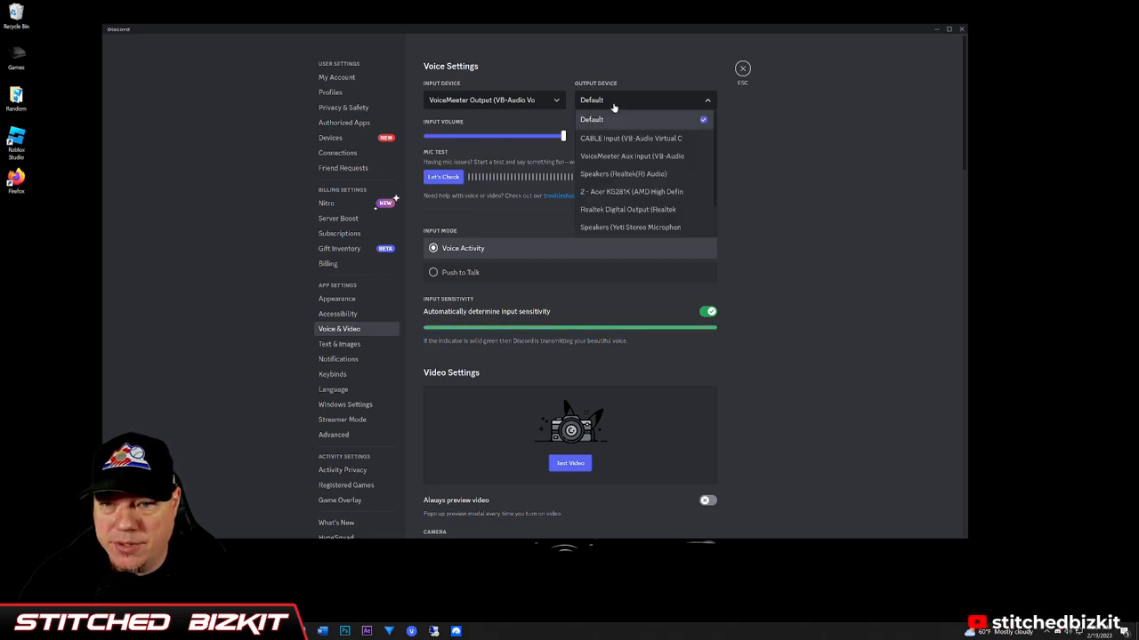
mouse_move(619, 157)
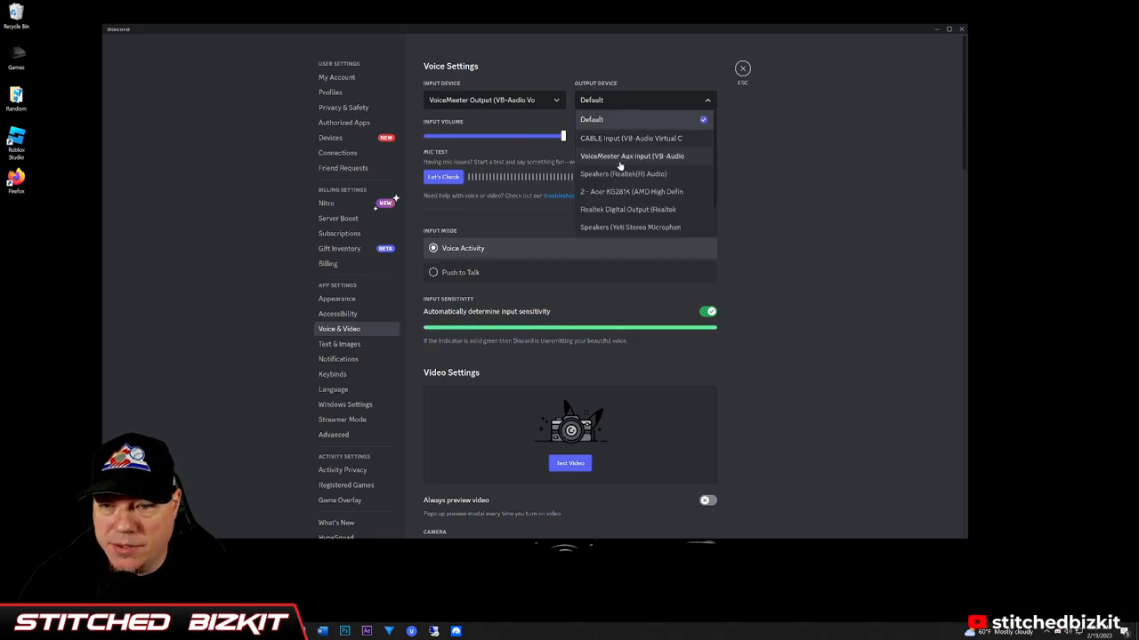
left_click(631, 156)
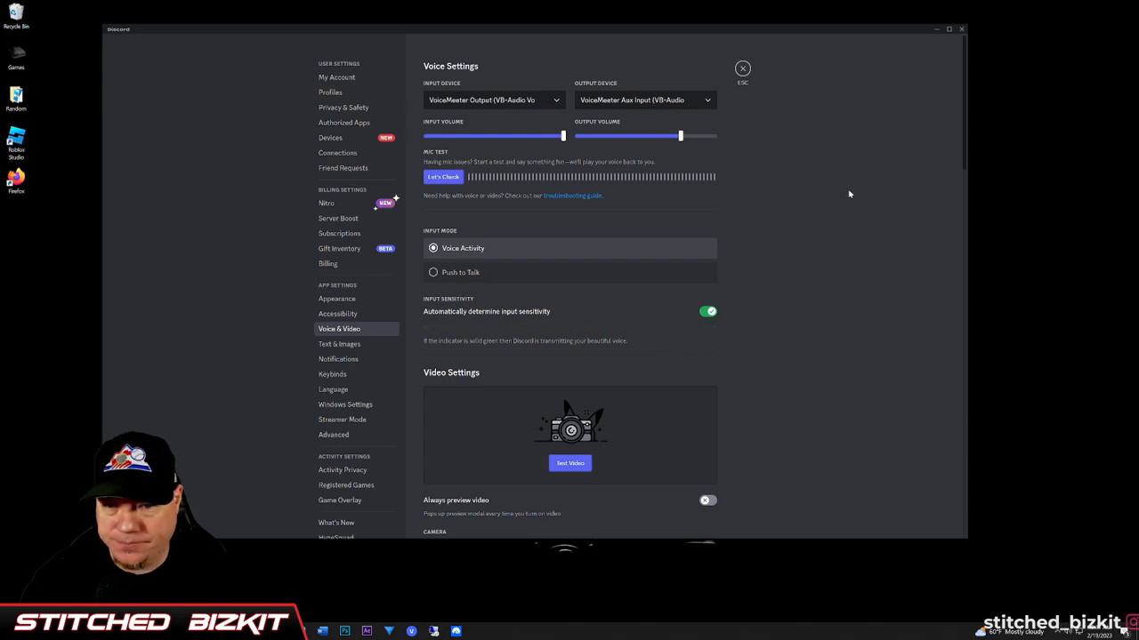
Run a mic test, enable automatic input sensitivity, and close Discord's voice settings
left_click(443, 176)
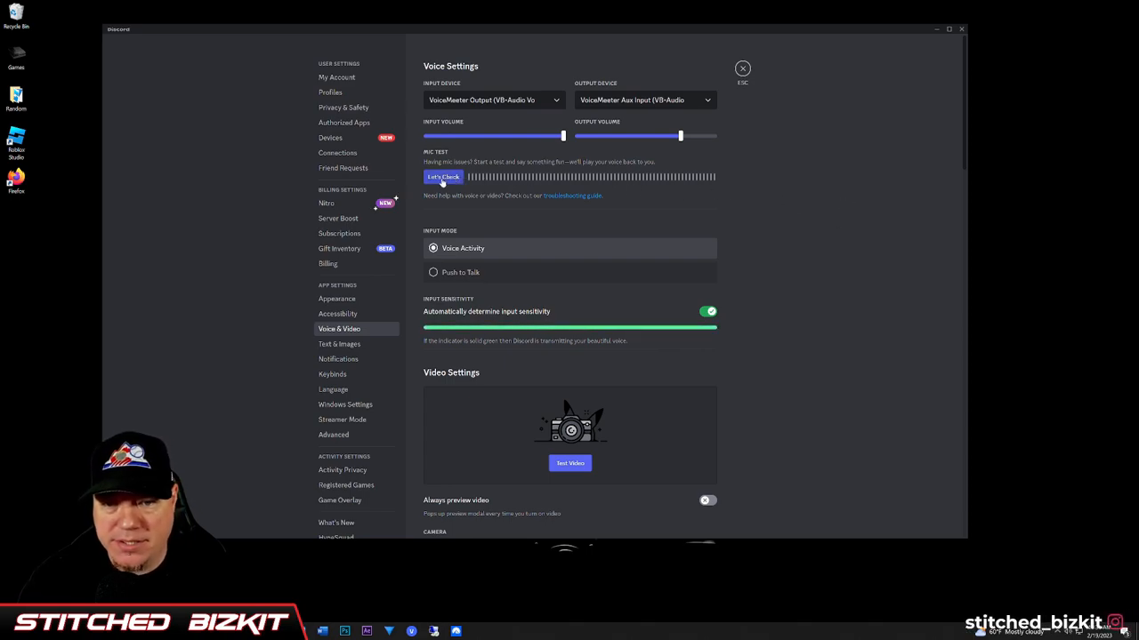
left_click(443, 178)
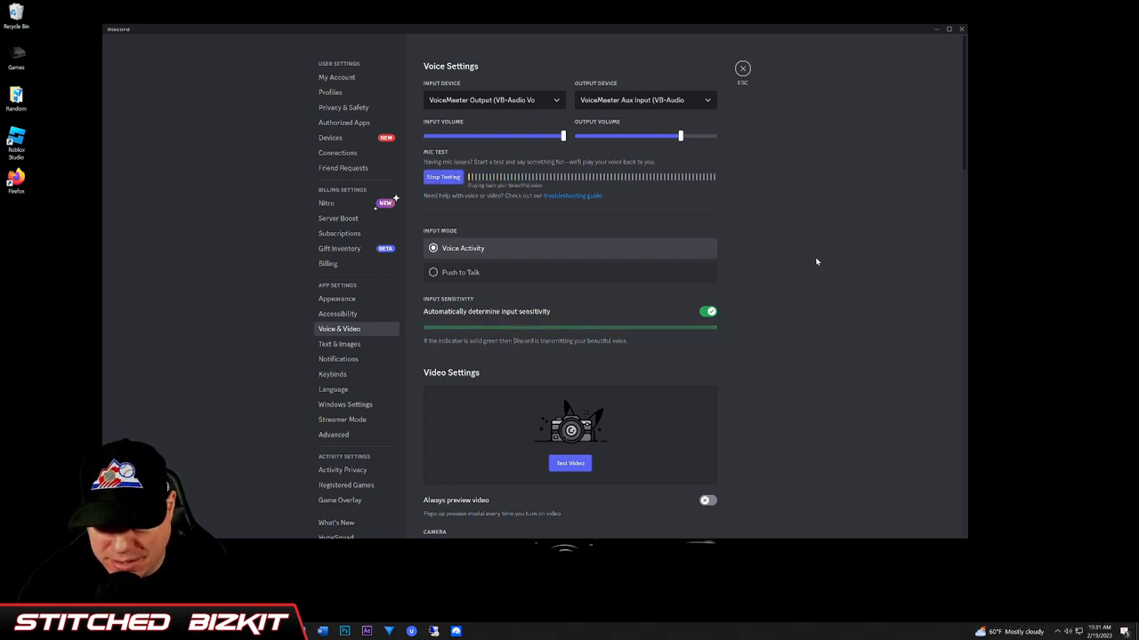
left_click(442, 176)
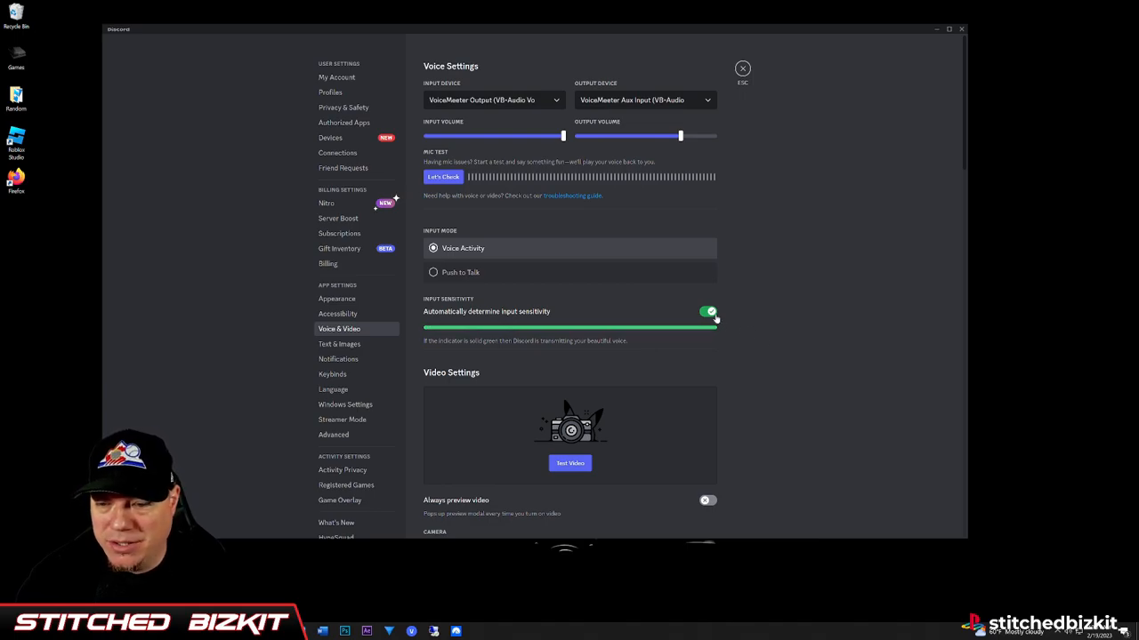
left_click(708, 311)
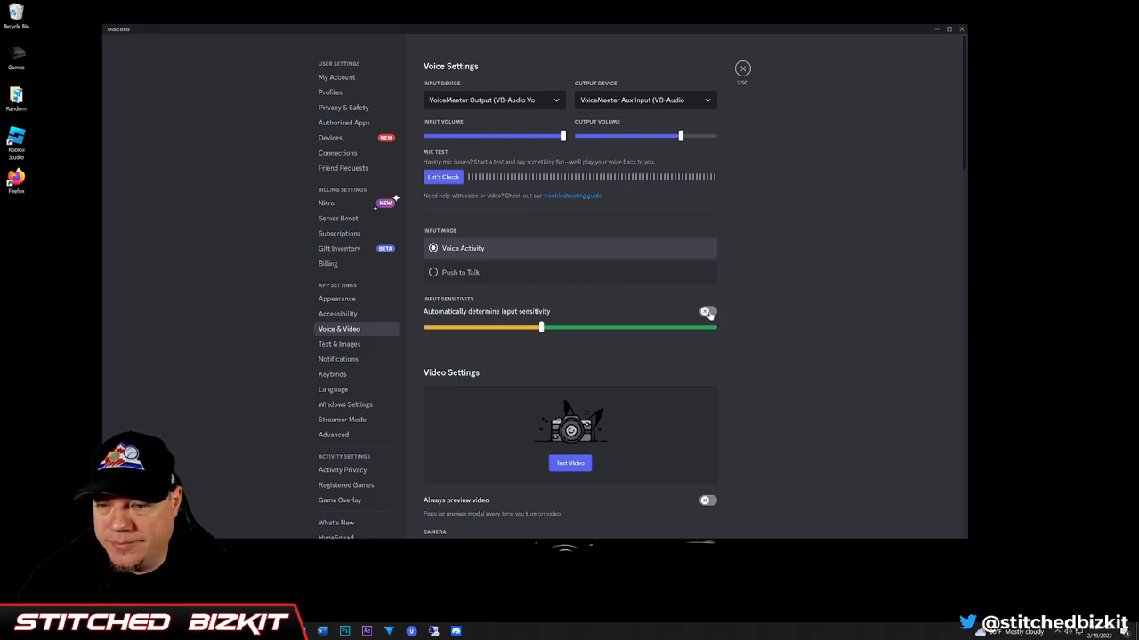
left_click(708, 311)
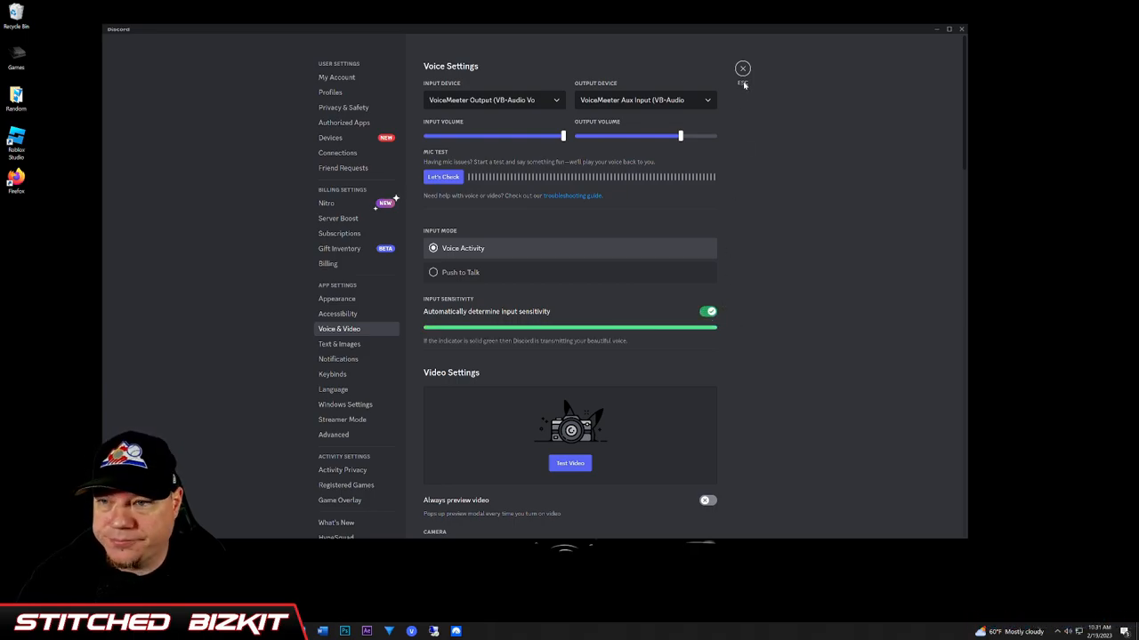
left_click(744, 68)
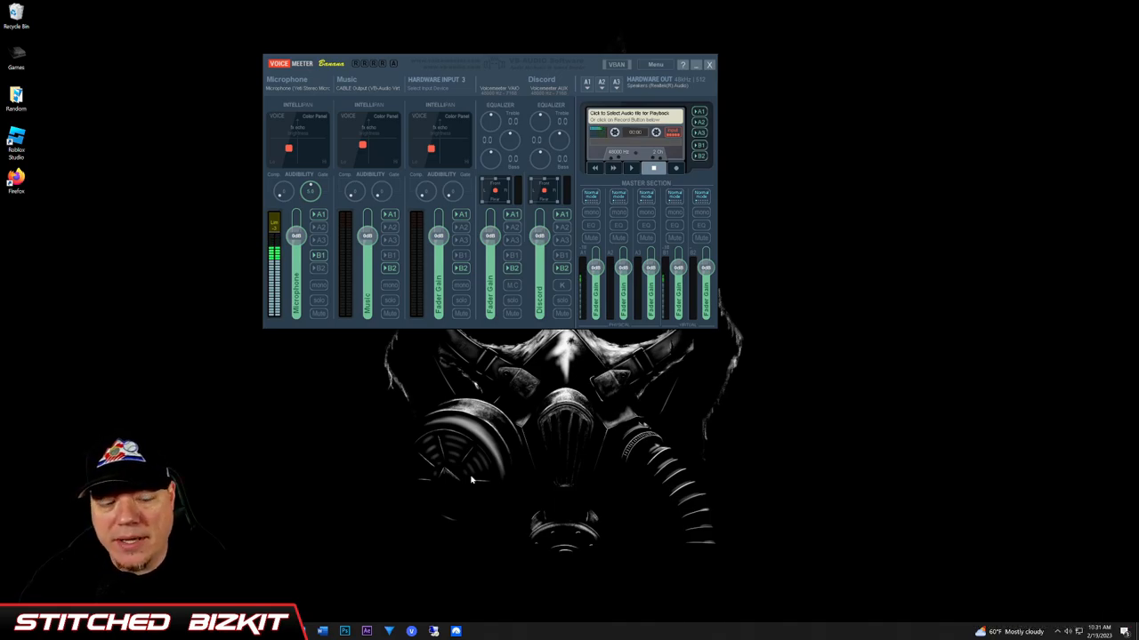
mouse_move(306, 516)
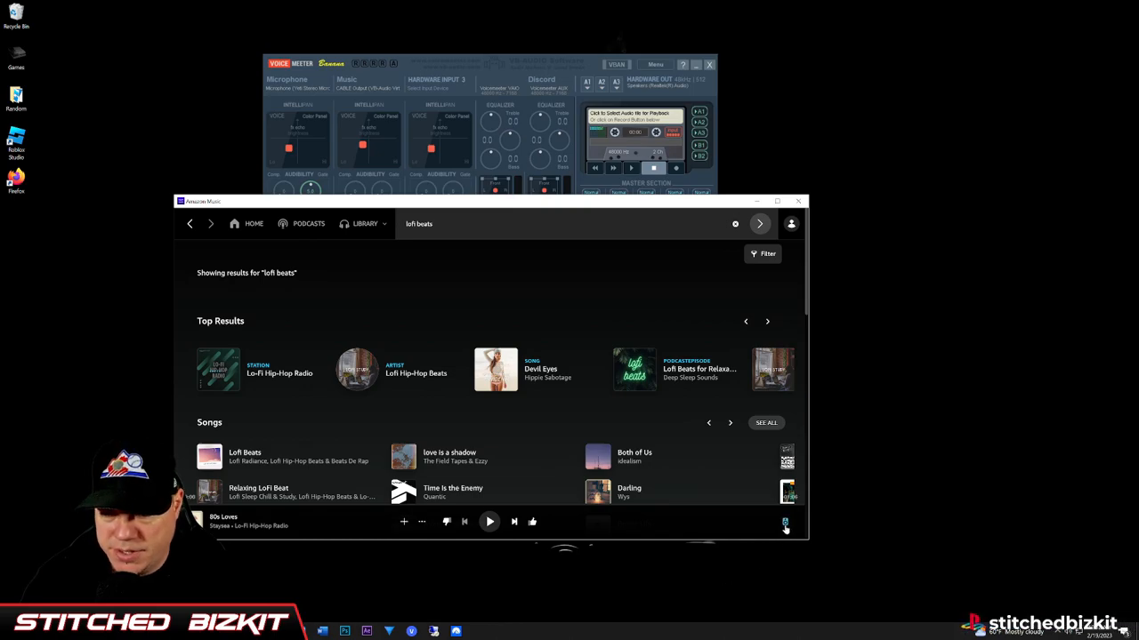
Start a Lo-Fi Hip-Hop Radio track from the Amazon Music player bar
left_click(784, 523)
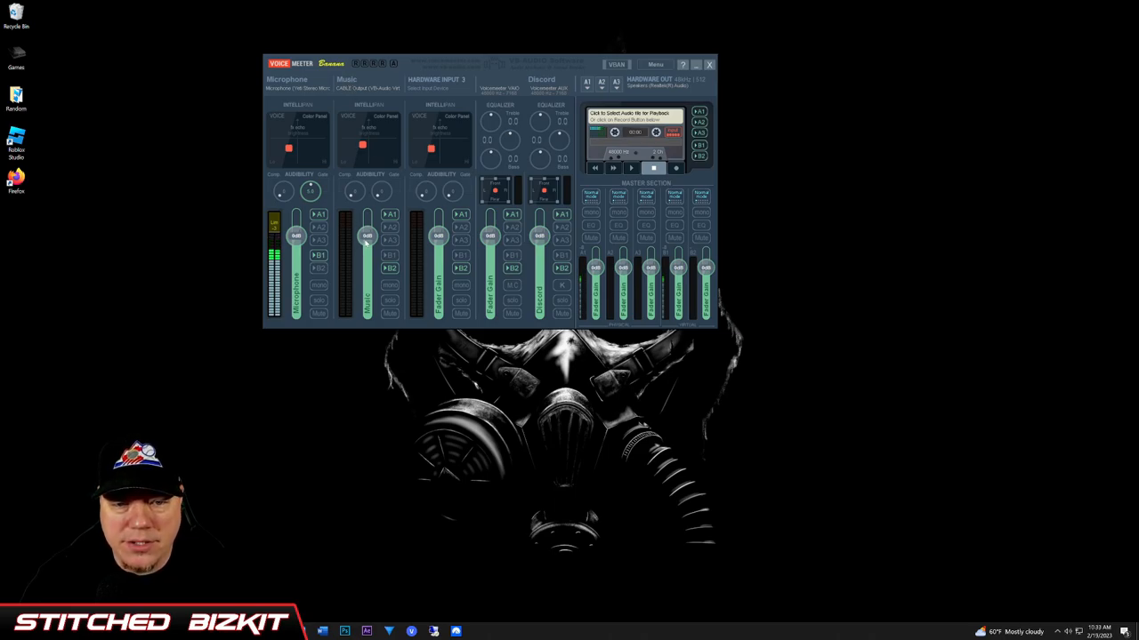
left_click_drag(364, 249, 365, 242)
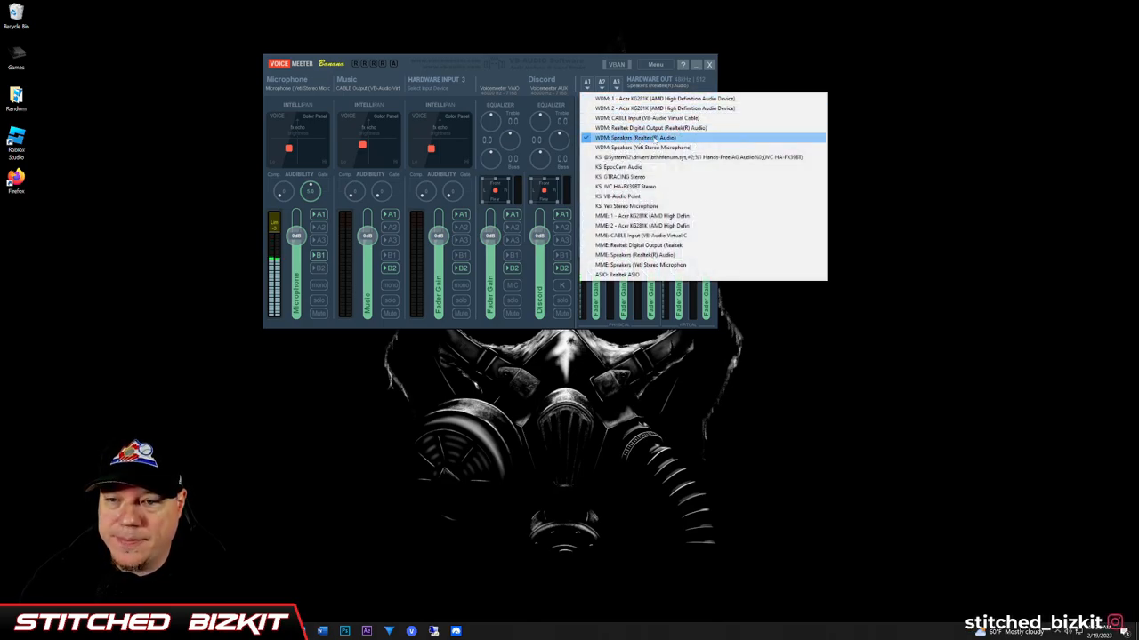
Route A1 hardware out to WDM: Speakers (Realtek(R) Audio) for monitoring
left_click(641, 137)
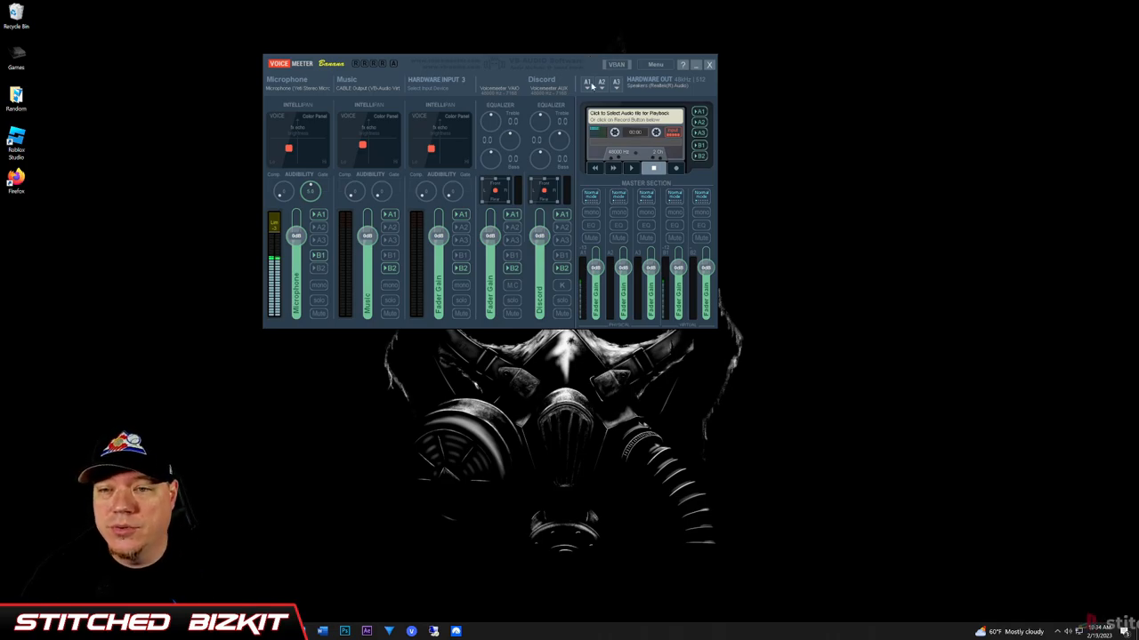
left_click(587, 82)
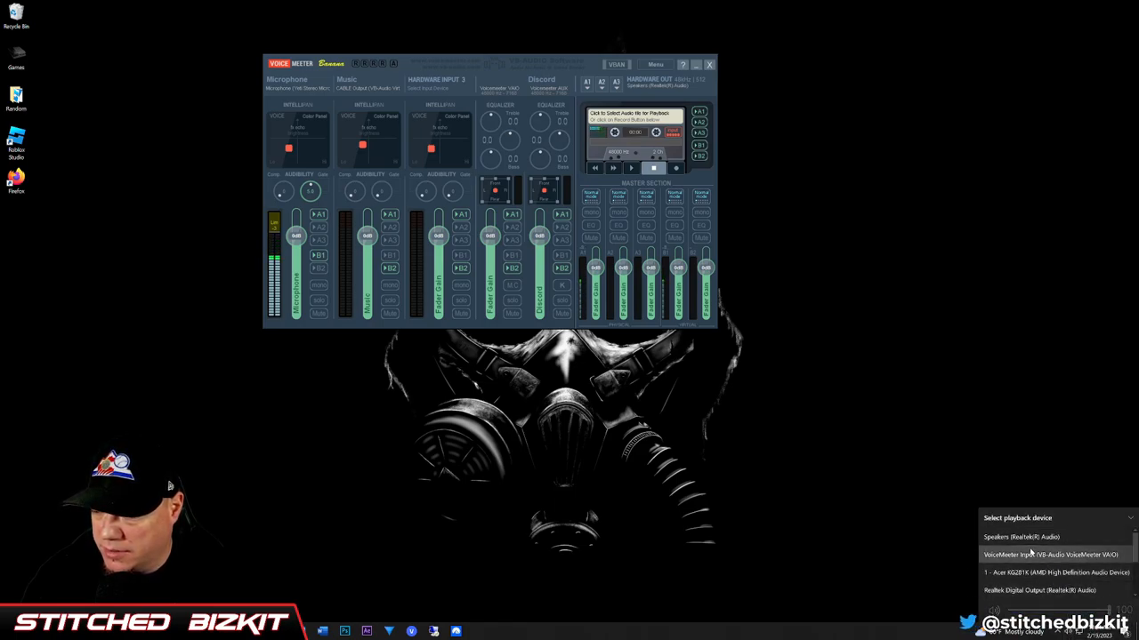
Choose the Realtek speakers as the Windows system playback device from the sound flyout
left_click(1021, 537)
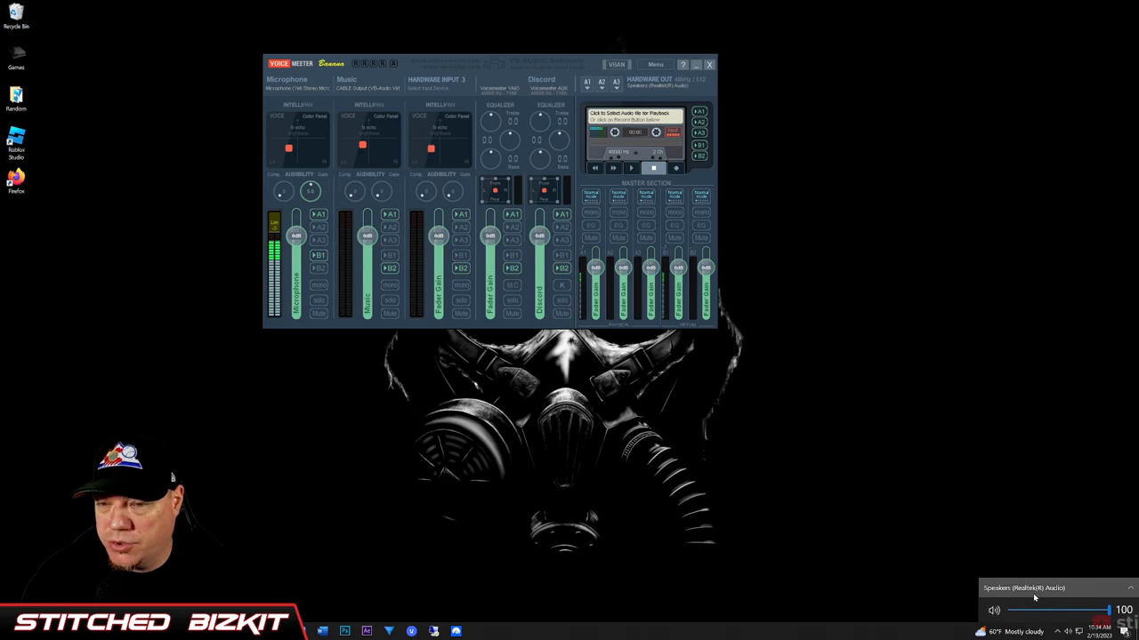
left_click(587, 82)
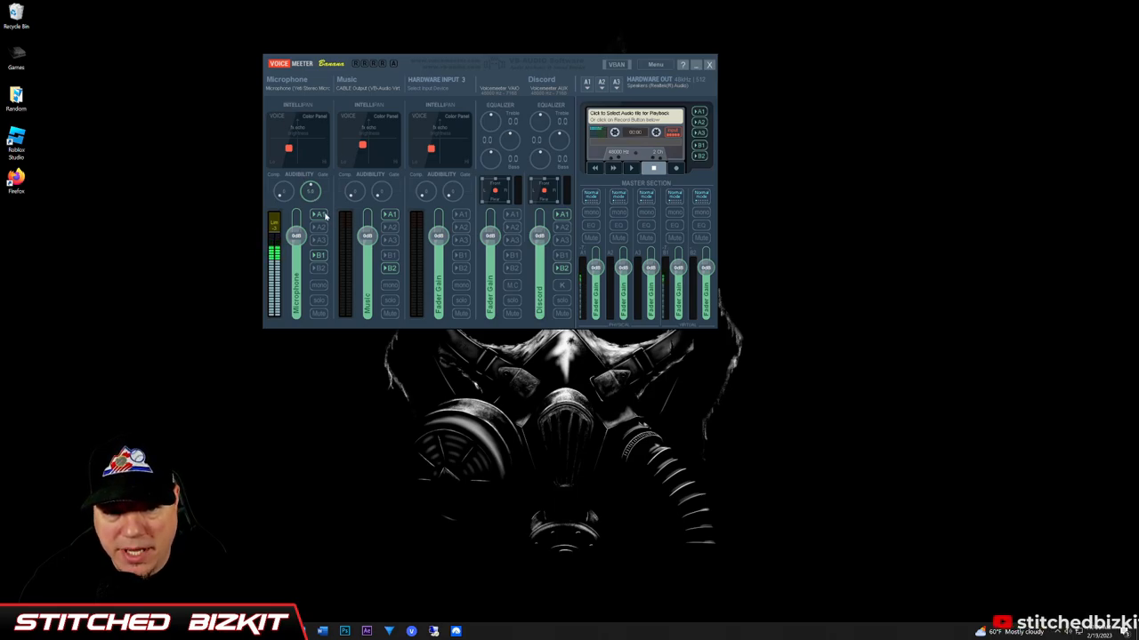
mouse_move(395, 197)
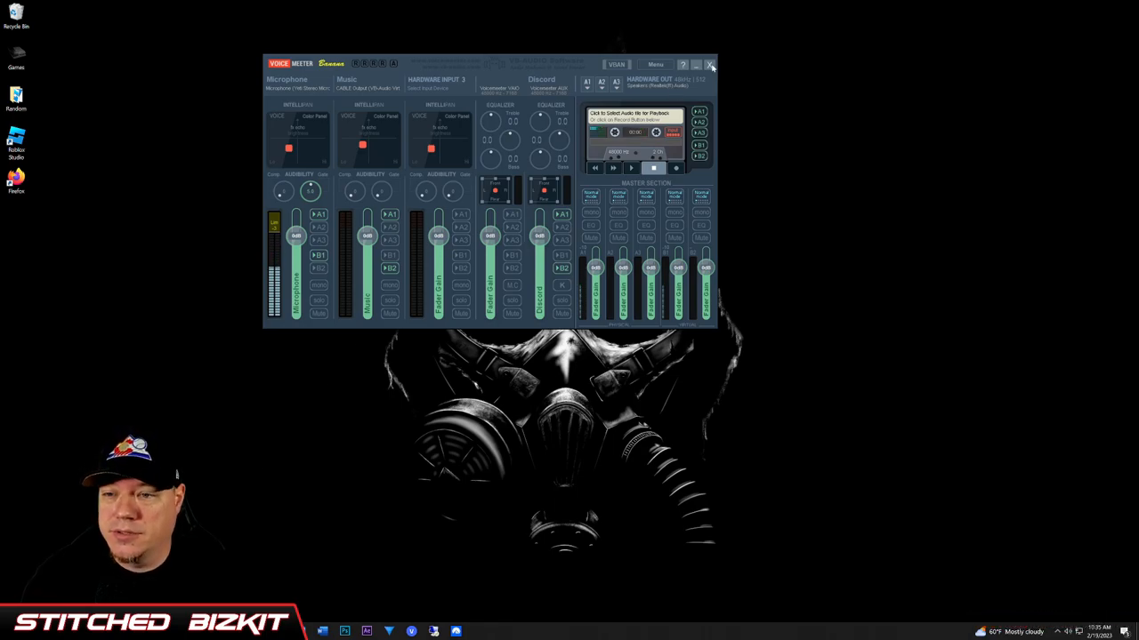
Minimize the Voicemeeter Banana mixer window
left_click(711, 64)
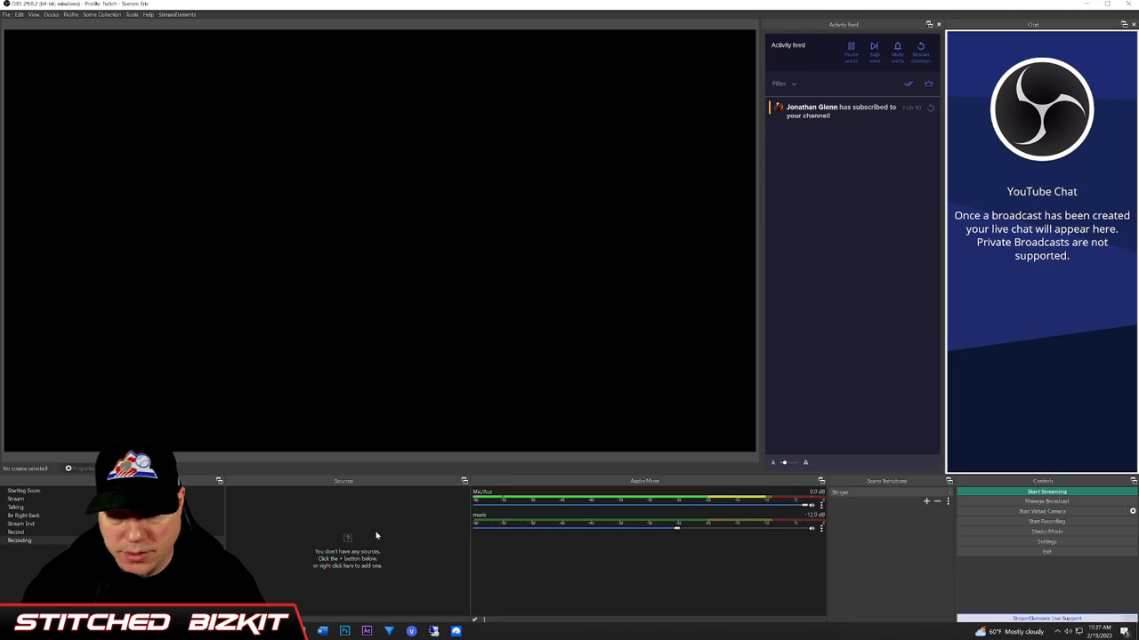
Add a new Audio Output Capture source to the scene
left_click(347, 537)
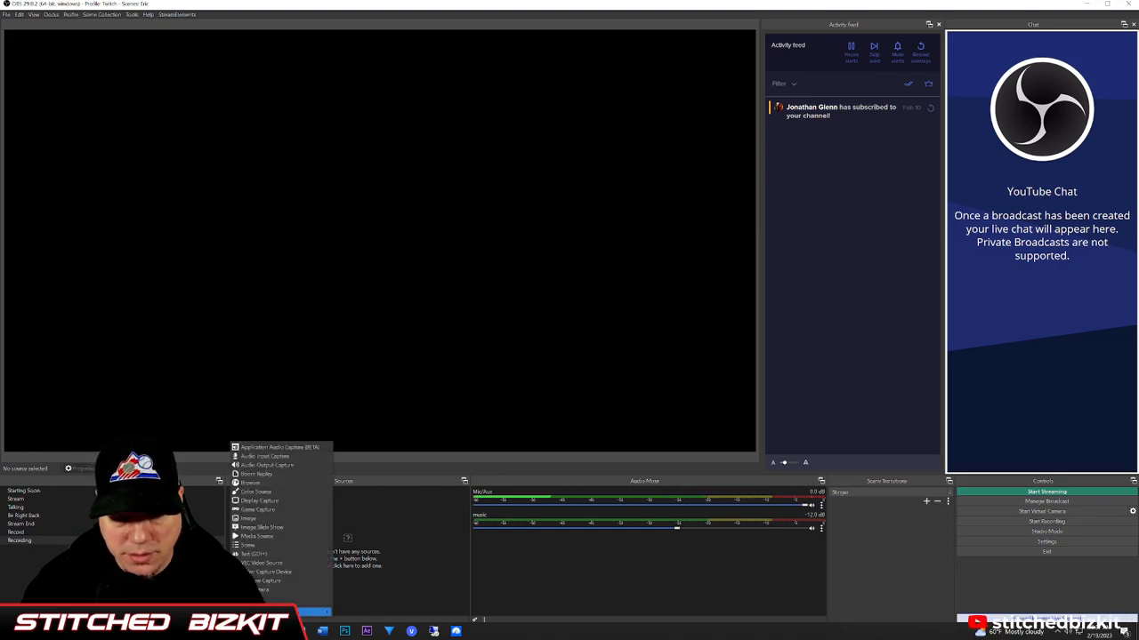
left_click(267, 464)
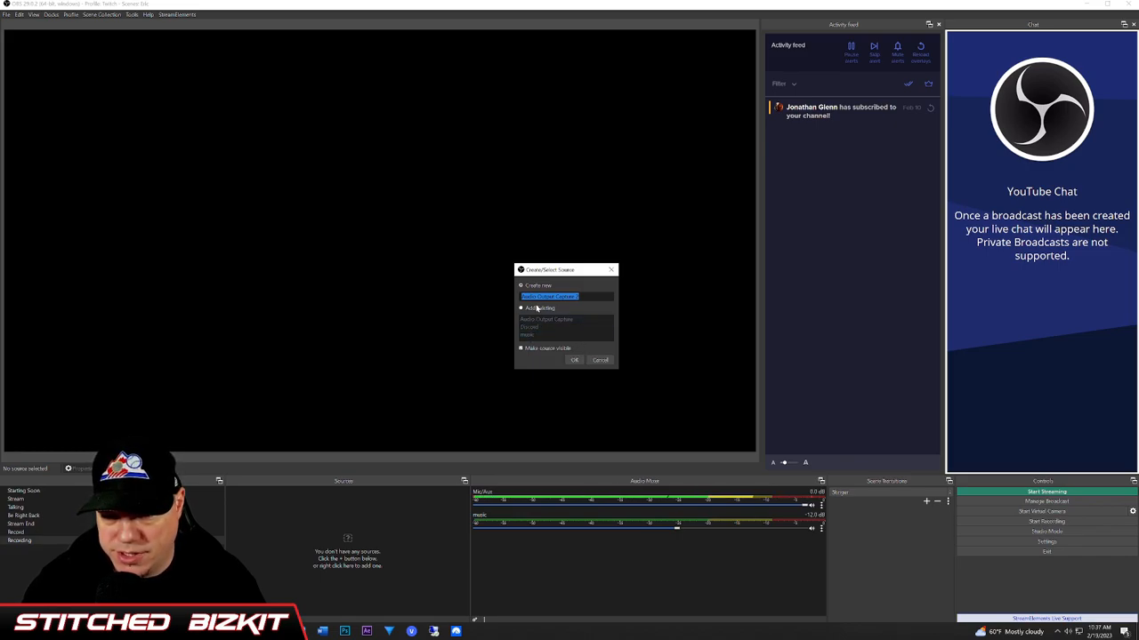
Create the capture source on the VoiceMeeter Aux Input device and save its settings
left_click(575, 359)
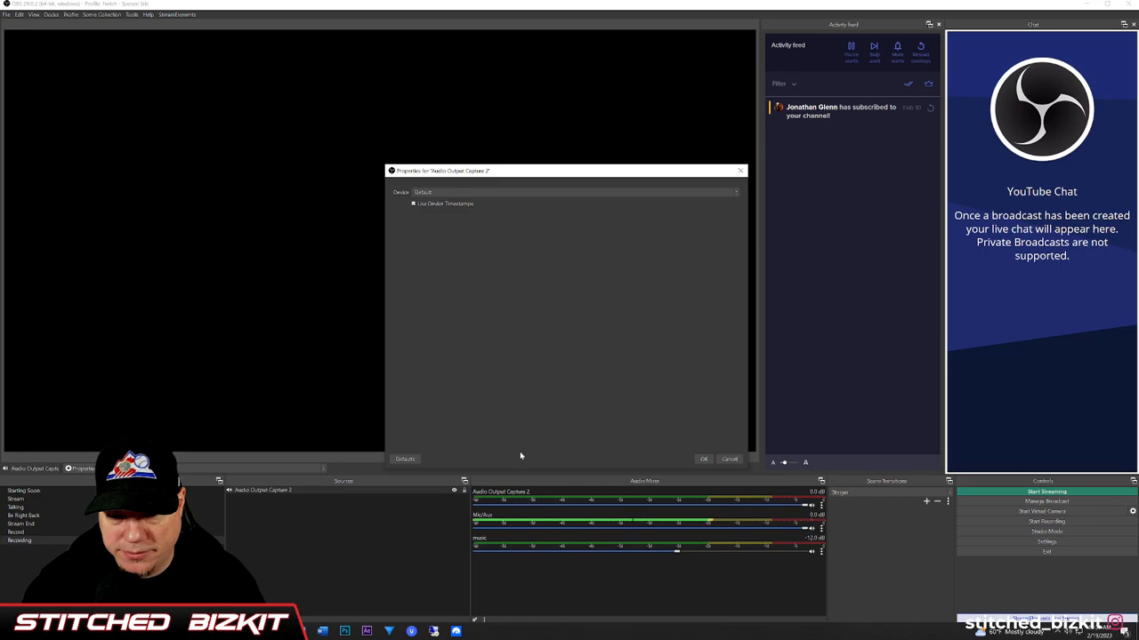
left_click(573, 193)
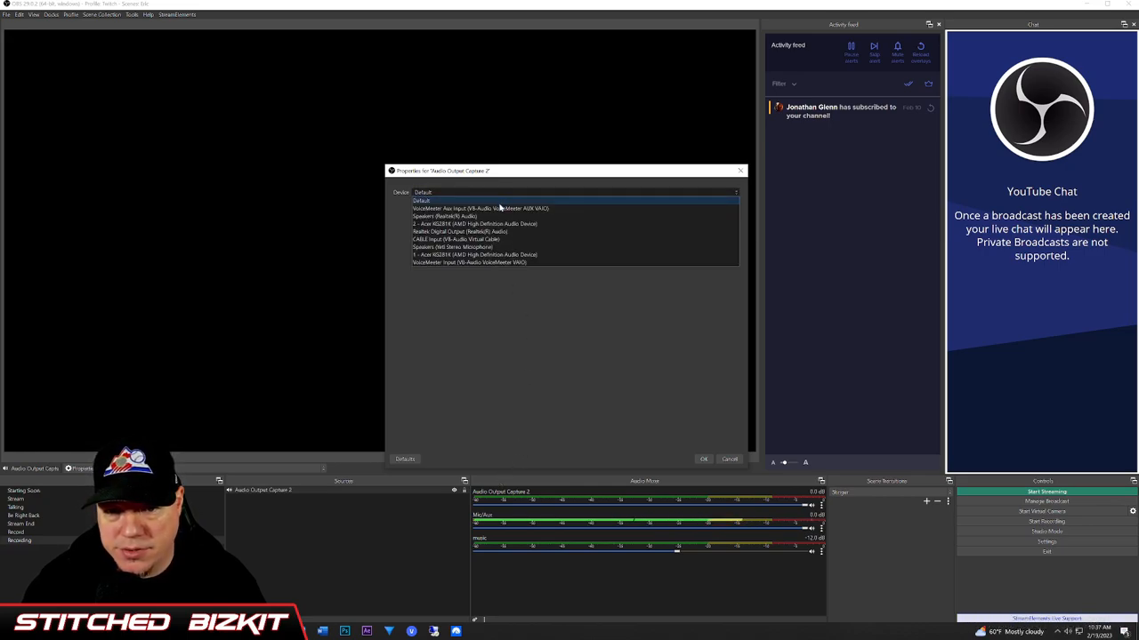
left_click(480, 208)
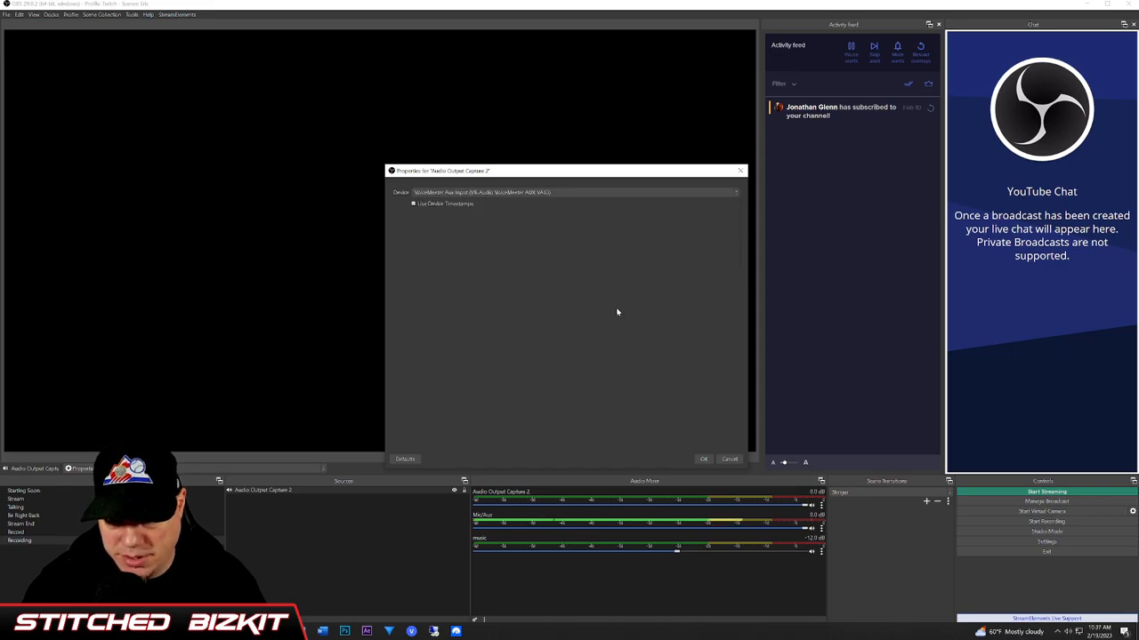
left_click(702, 459)
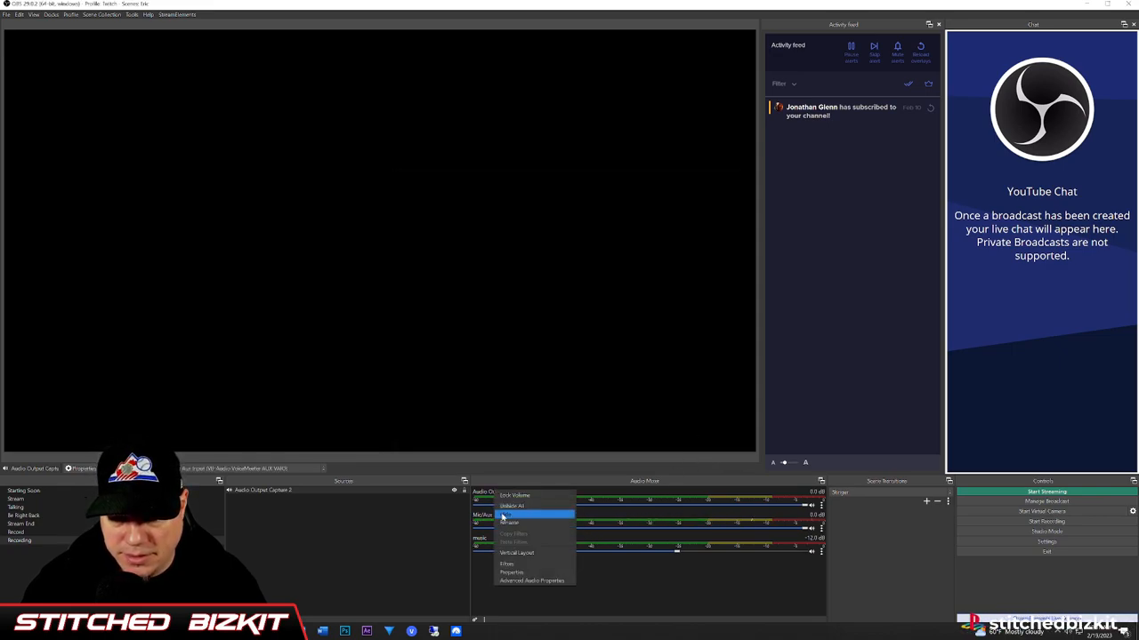
Rename the new audio source to Discord
left_click(509, 523)
type("Discord-01")
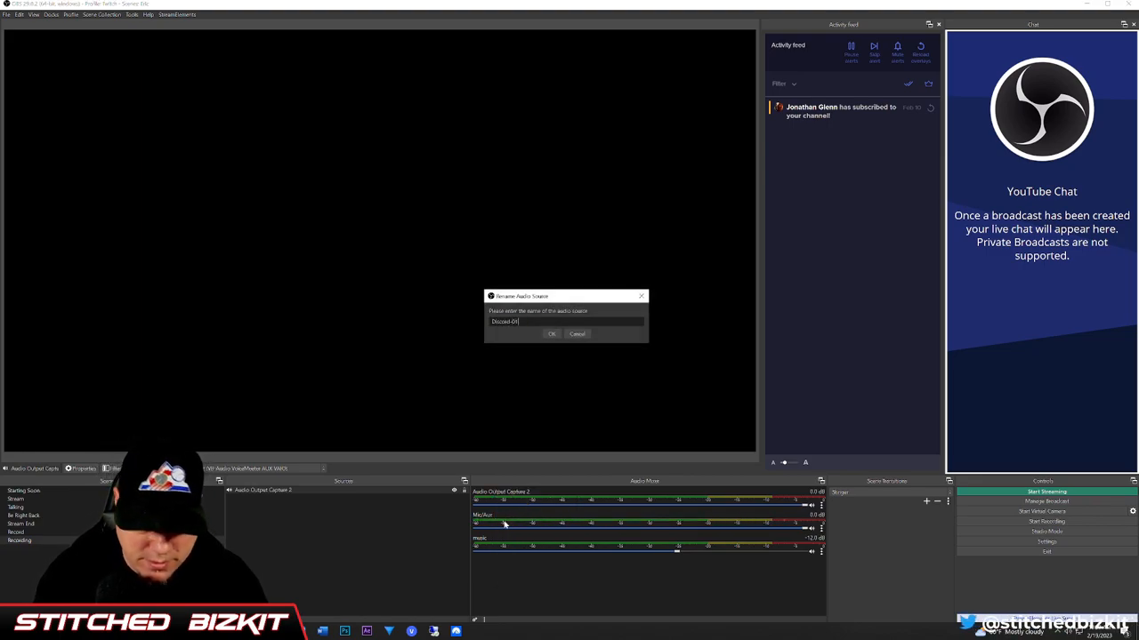
left_click(551, 335)
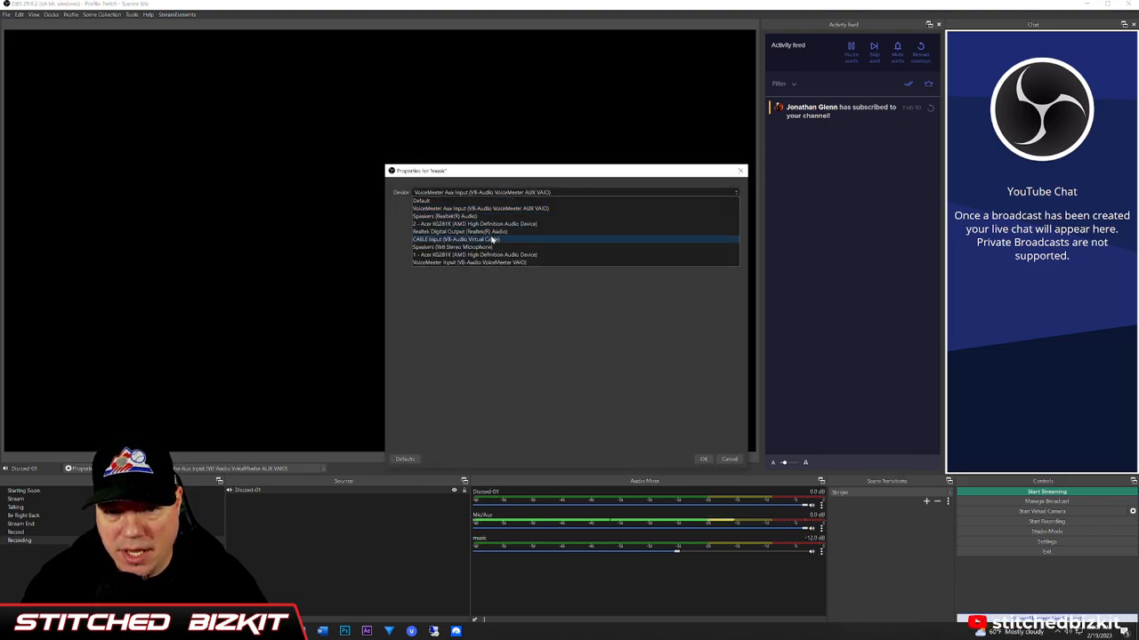
Reselect the Discord source's capture device and confirm its properties
left_click(456, 239)
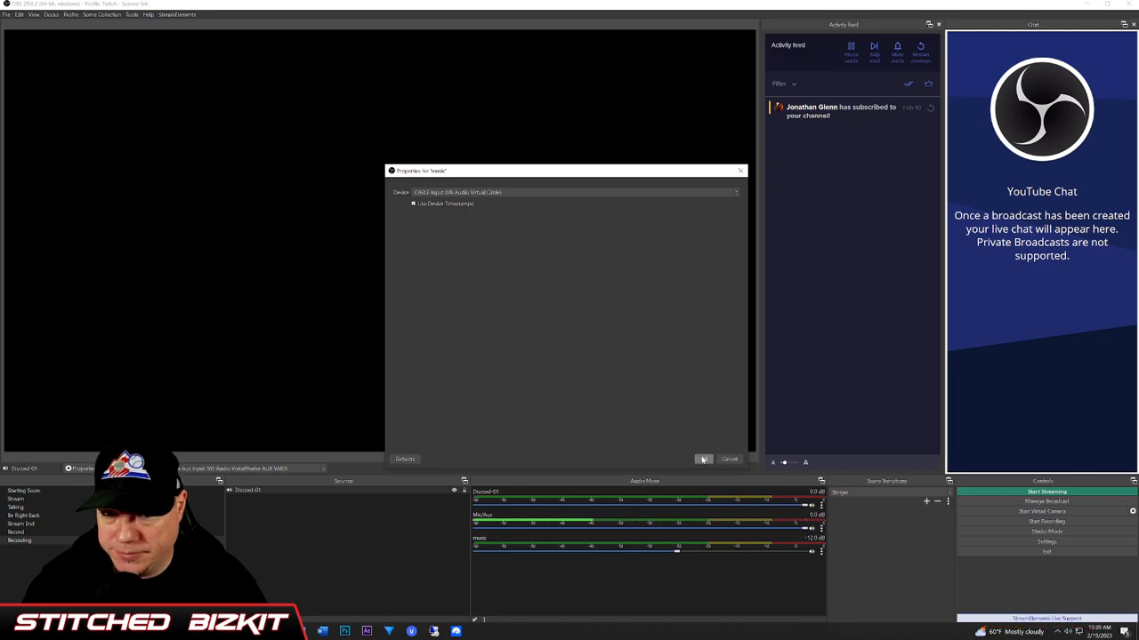
left_click(705, 459)
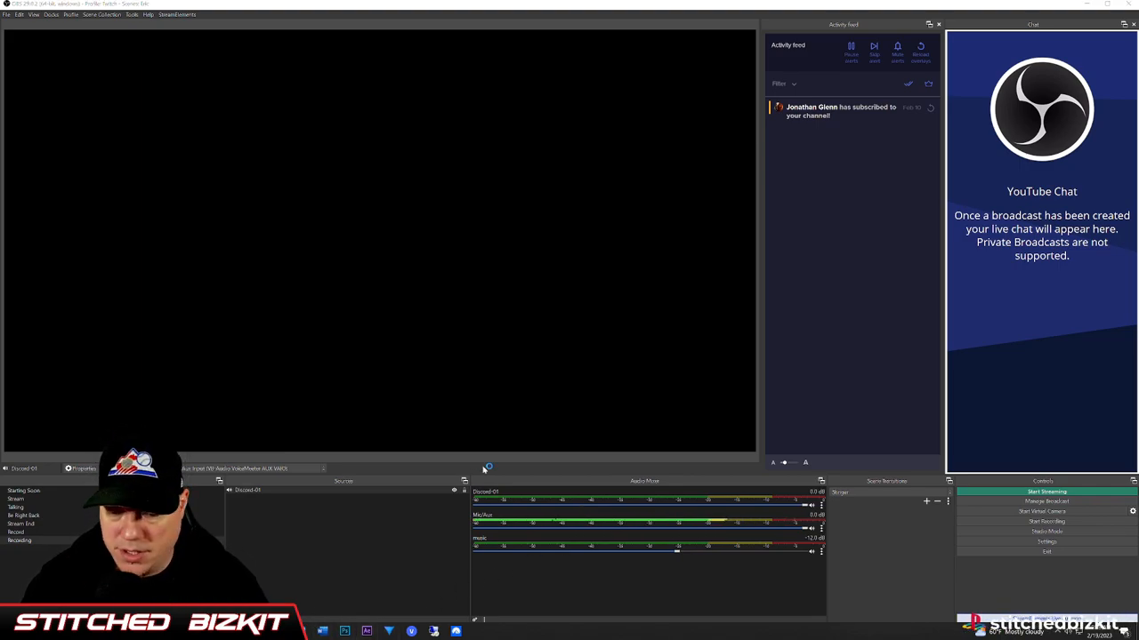
mouse_move(726, 501)
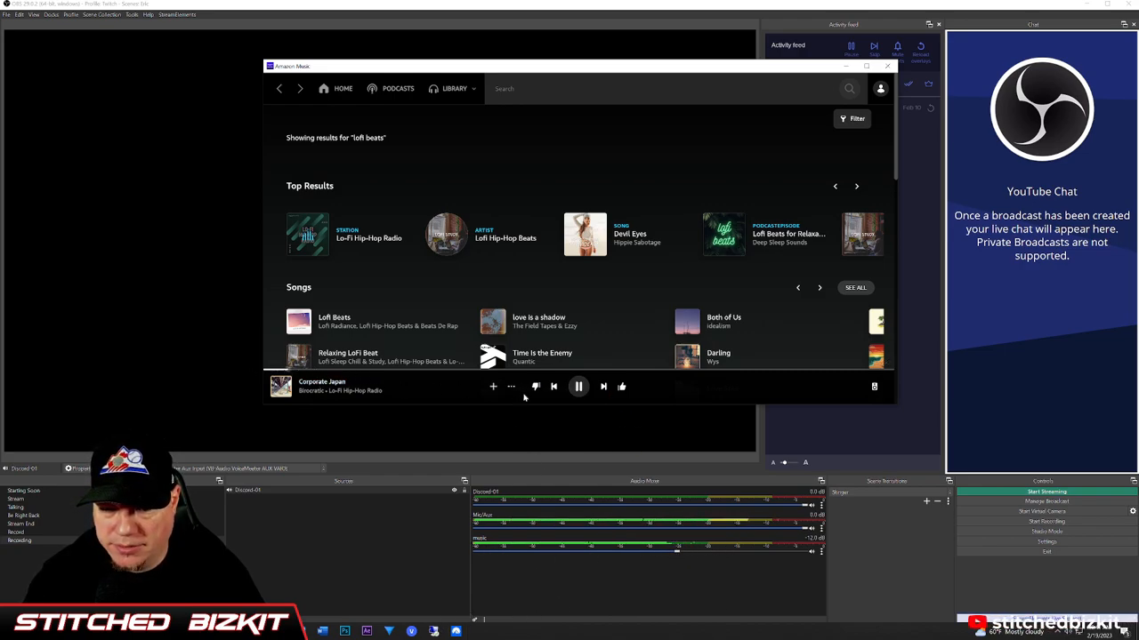
Pause the Lo-Fi Hip-Hop Radio track in Amazon Music
left_click(578, 386)
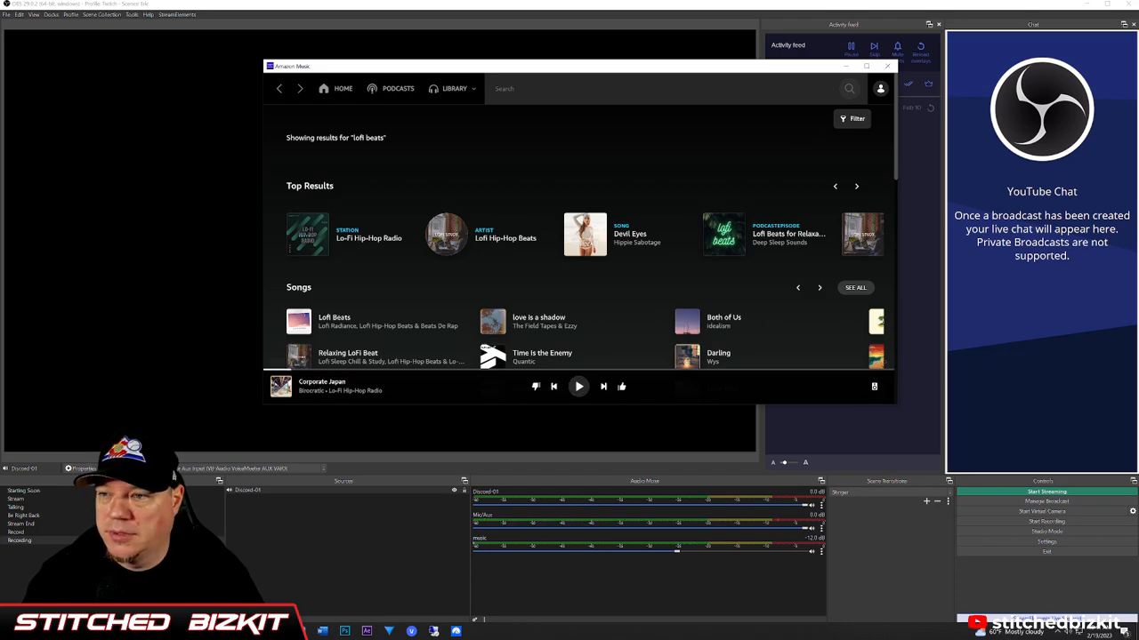